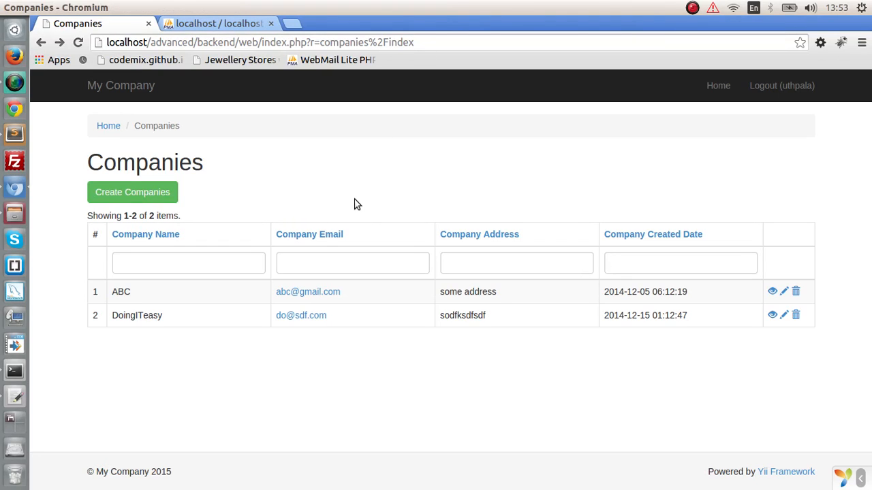
mouse_move(351, 173)
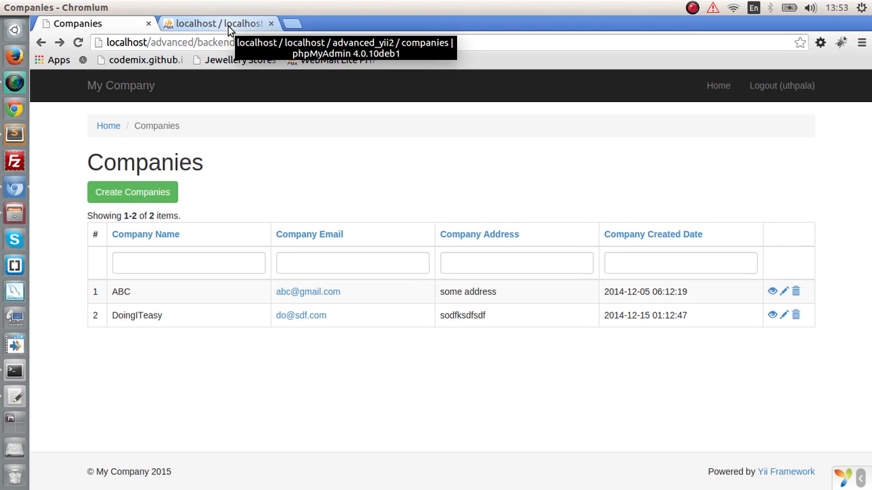
Add a logo VARCHAR(200) column after company_address in companies, then return to the Companies list.
click(211, 23)
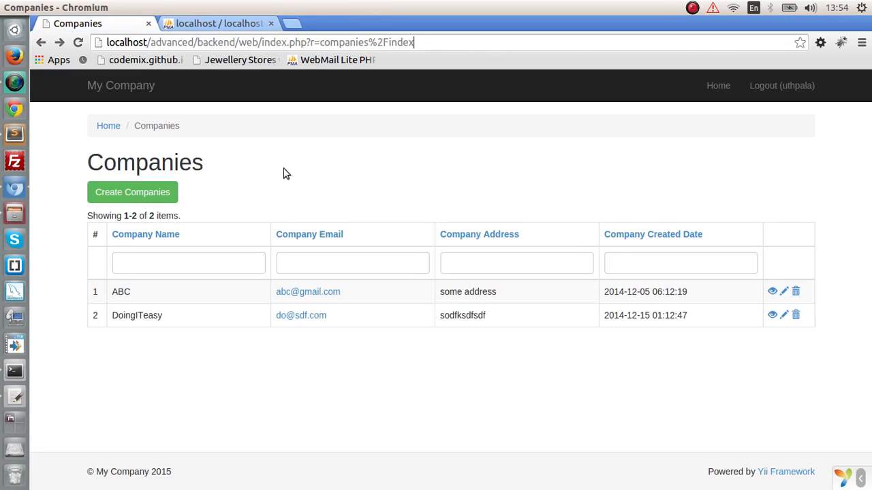
mouse_move(239, 162)
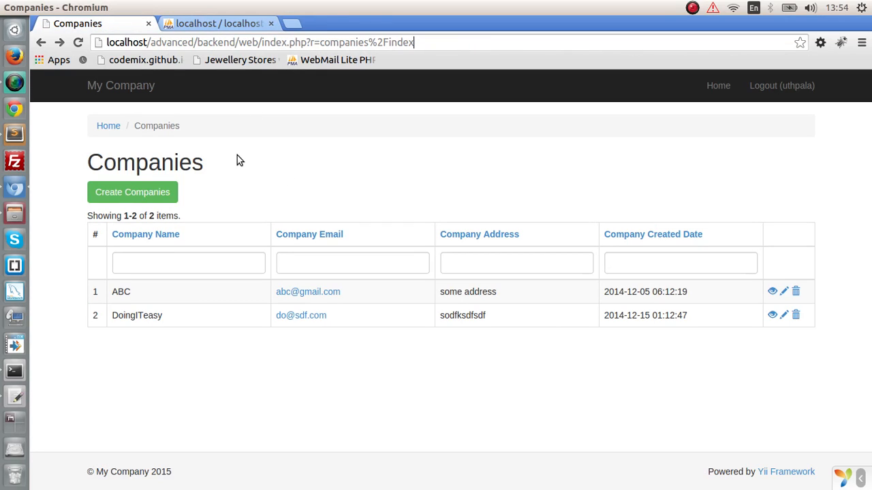
mouse_move(242, 99)
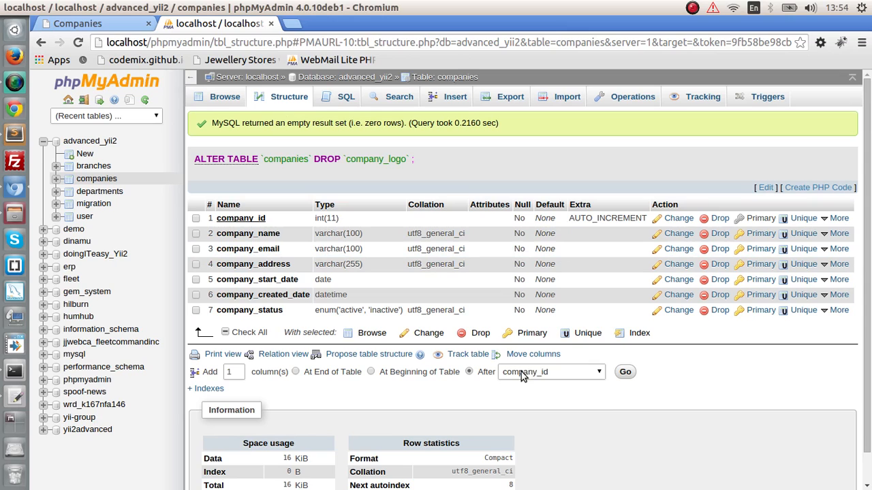
click(550, 372)
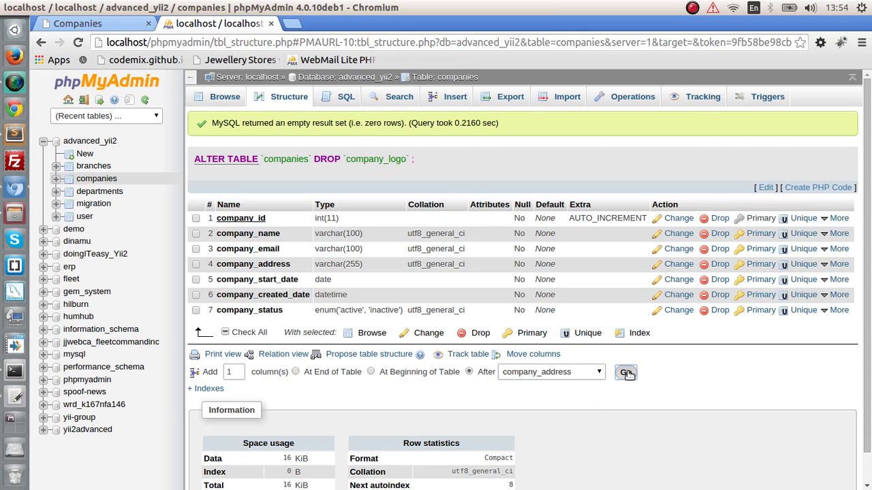
click(625, 373)
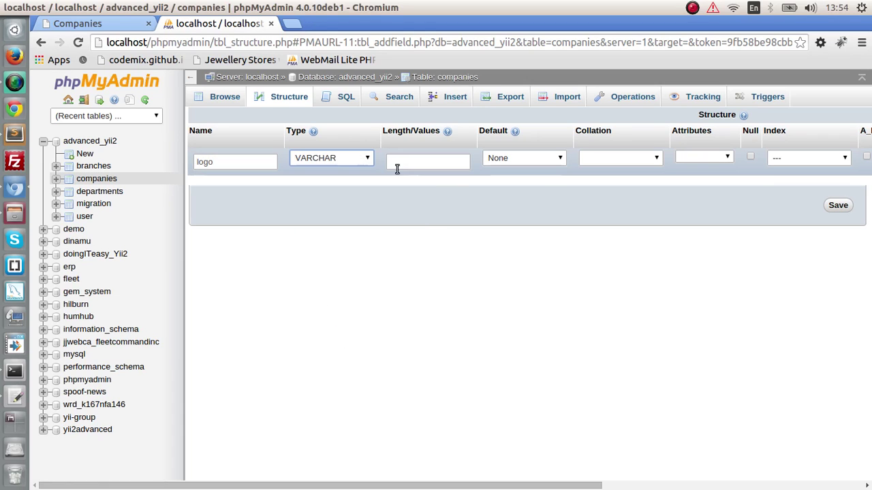
text(200)
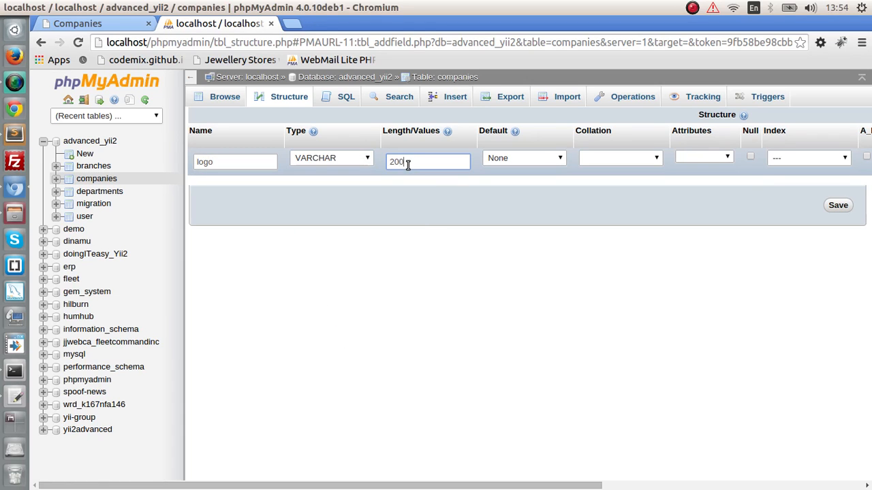
click(838, 205)
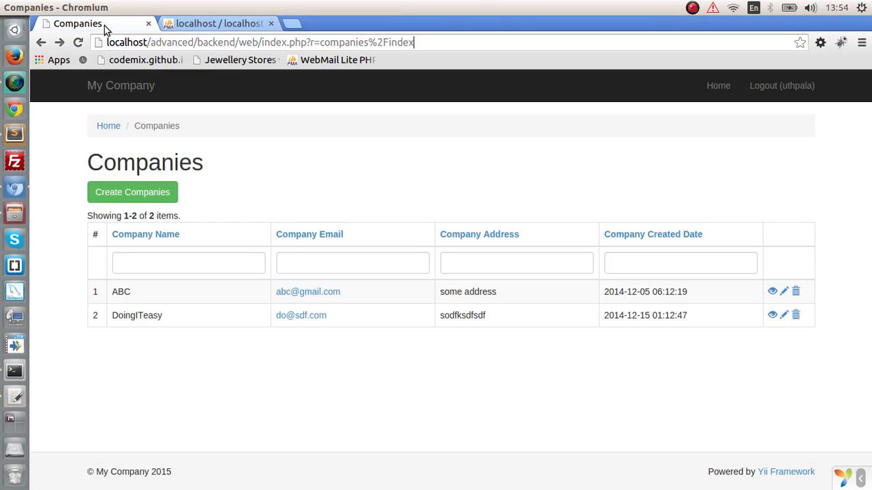
mouse_move(194, 118)
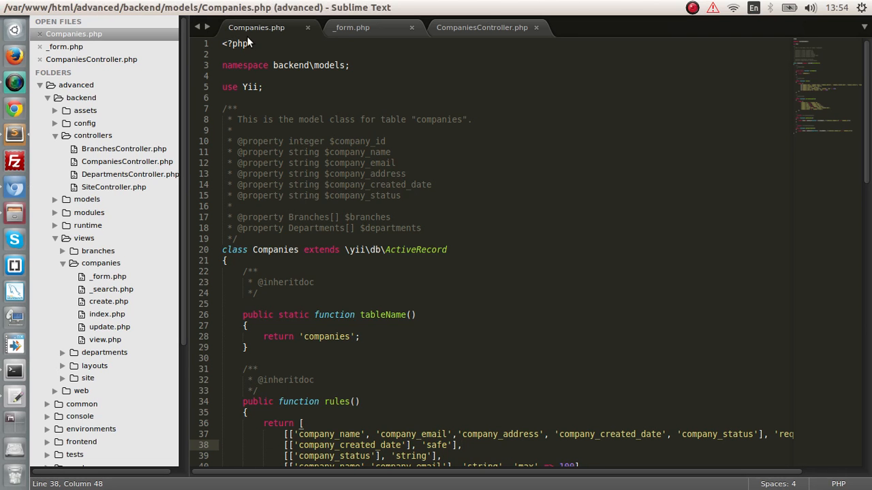
mouse_move(83, 85)
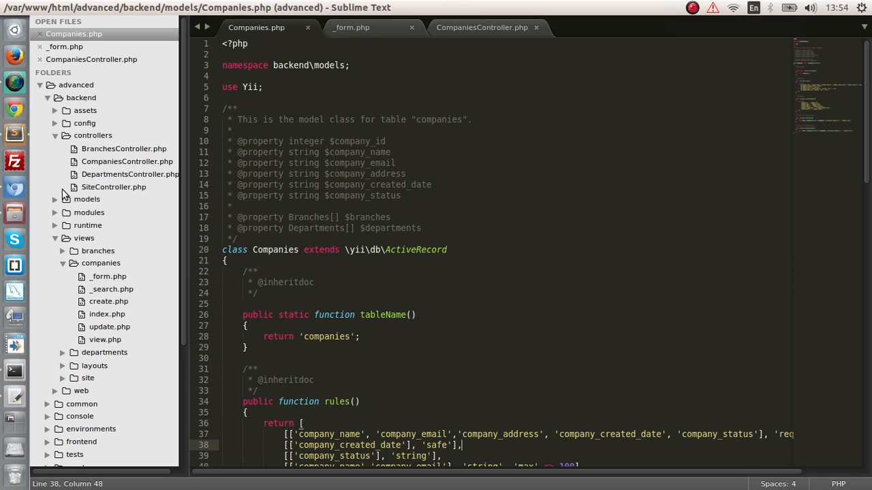
mouse_move(426, 183)
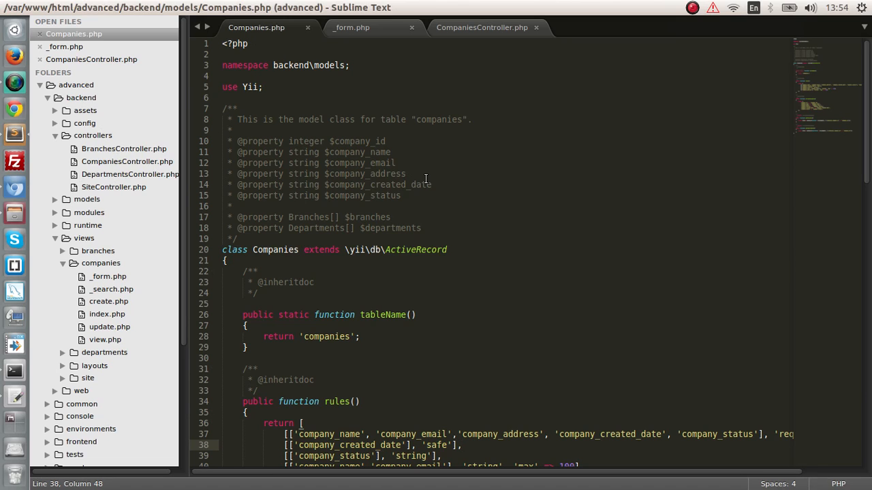
Declare 'public $file;' above tableName() in Companies.php and save.
scroll(down, 3)
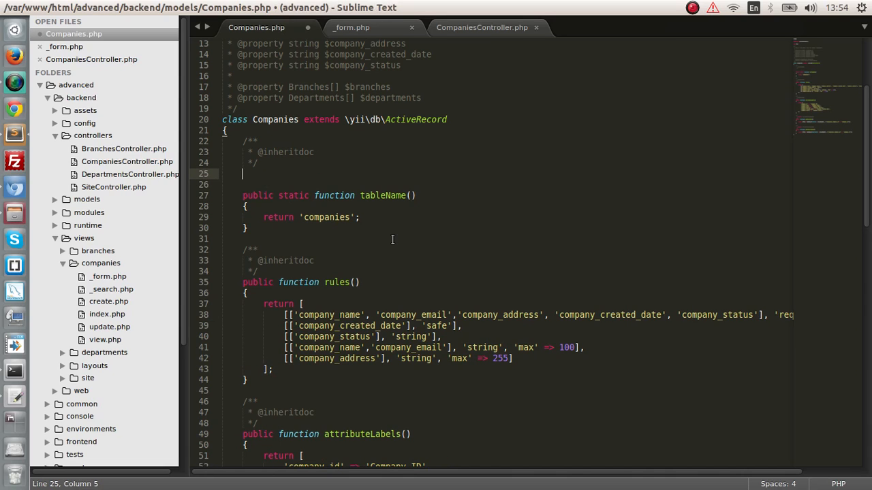
text(public $file;)
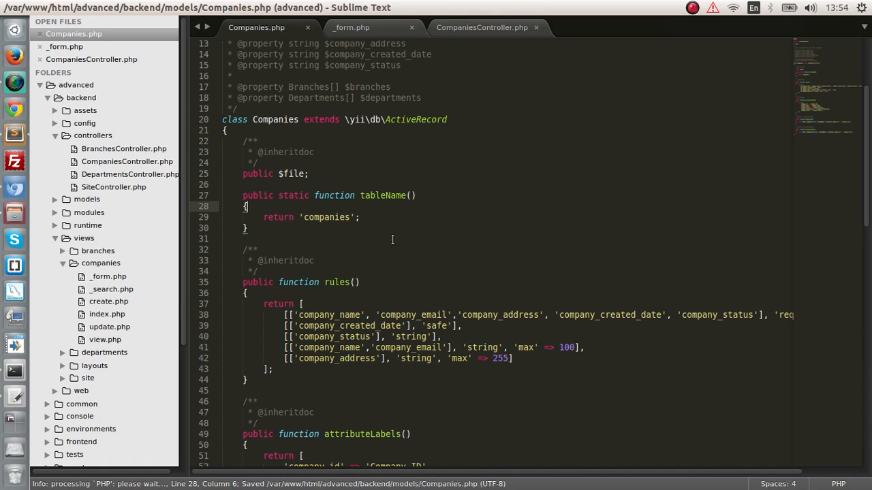
Add a [['file'],'file'] validation rule to rules() and save.
click(310, 326)
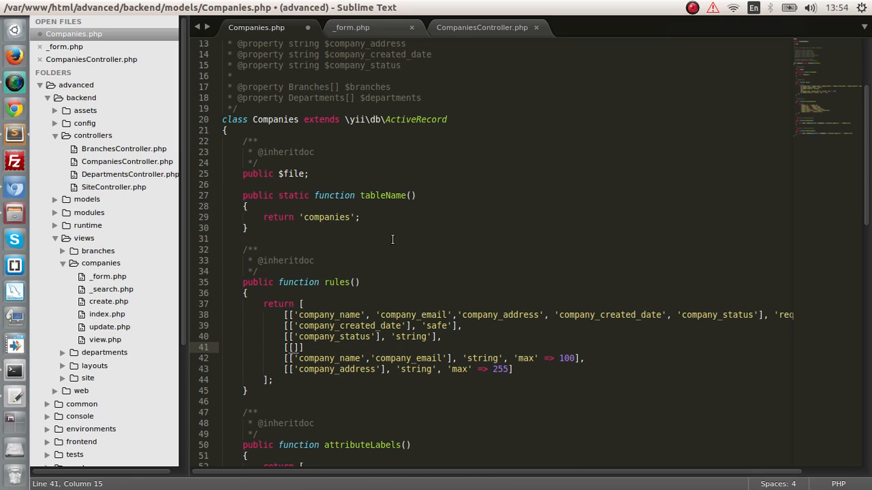
text('file')
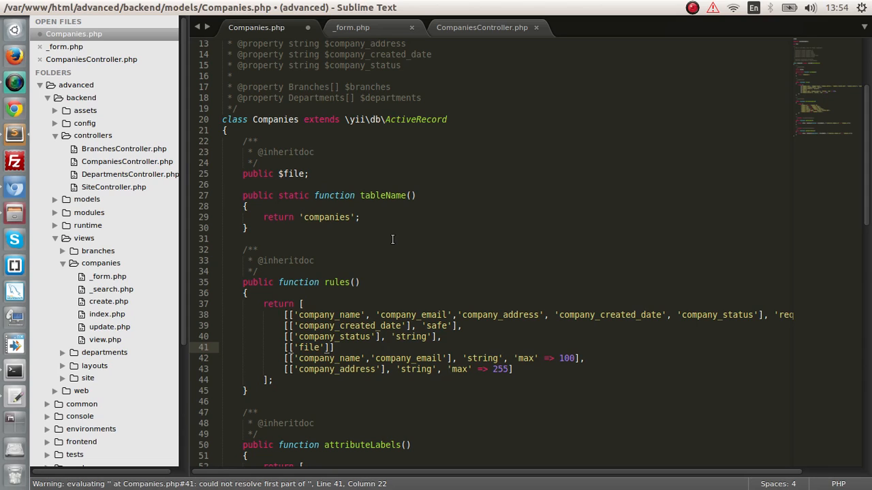
text(,'file')
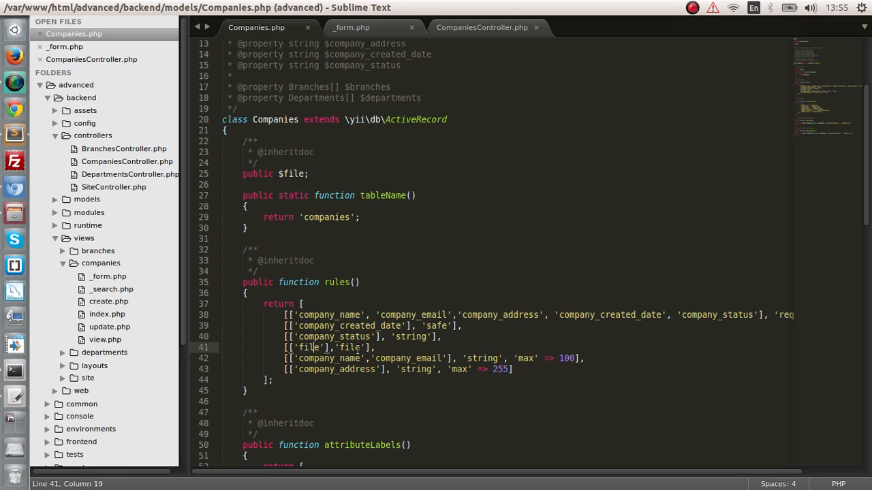
key(ctrl+s)
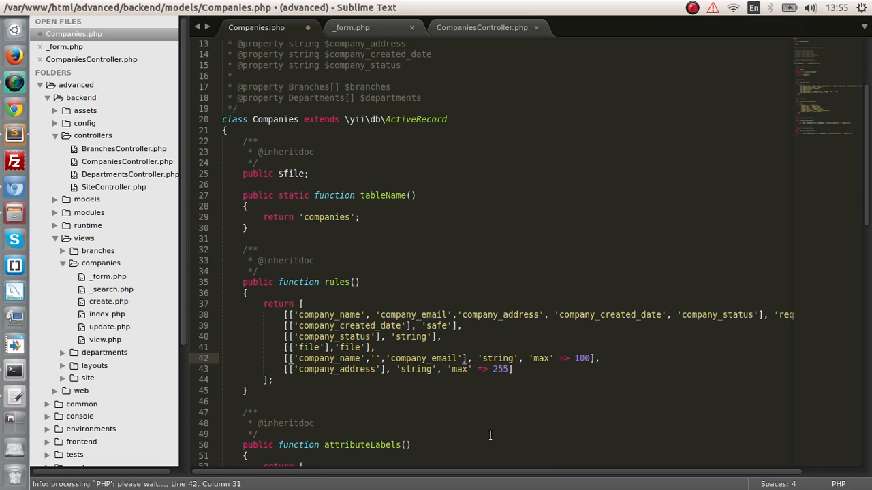
Add 'logo' to the company_name/company_email max-100 string rule.
text(l)
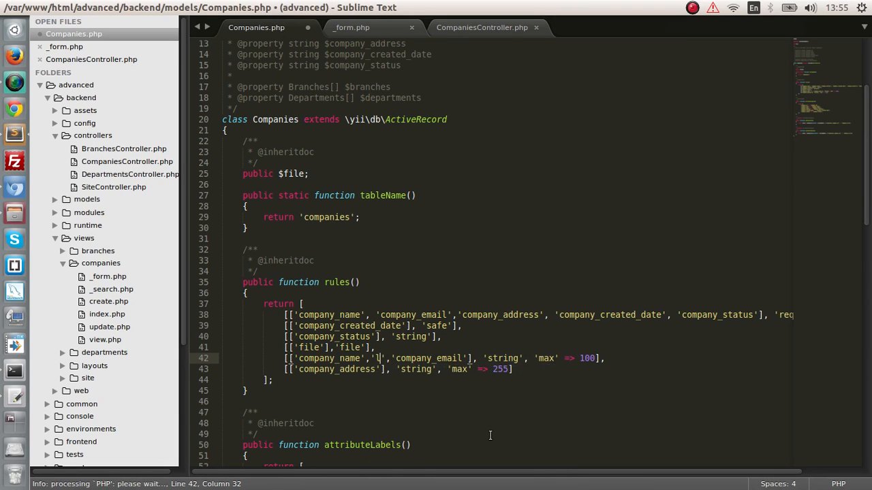
text(logo)
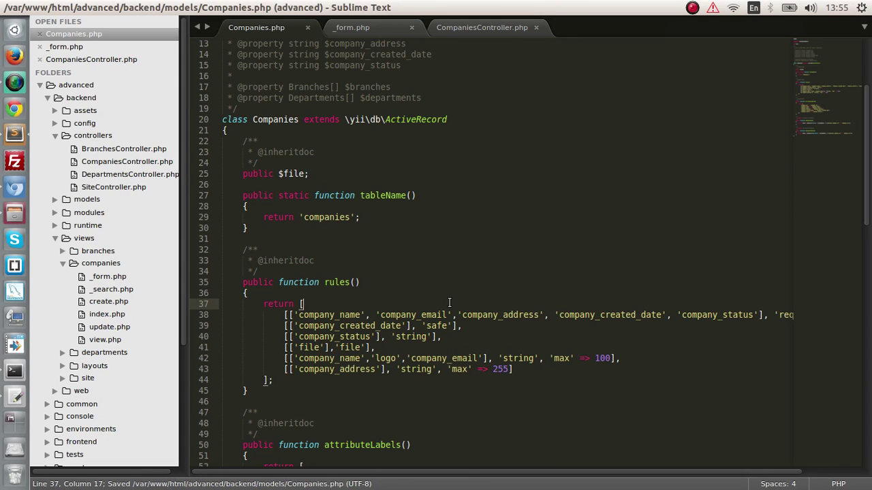
mouse_move(441, 157)
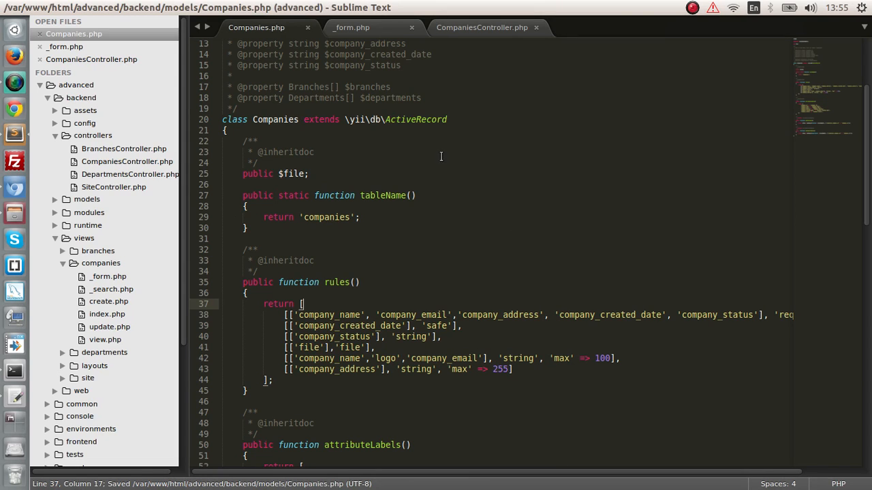
click(350, 27)
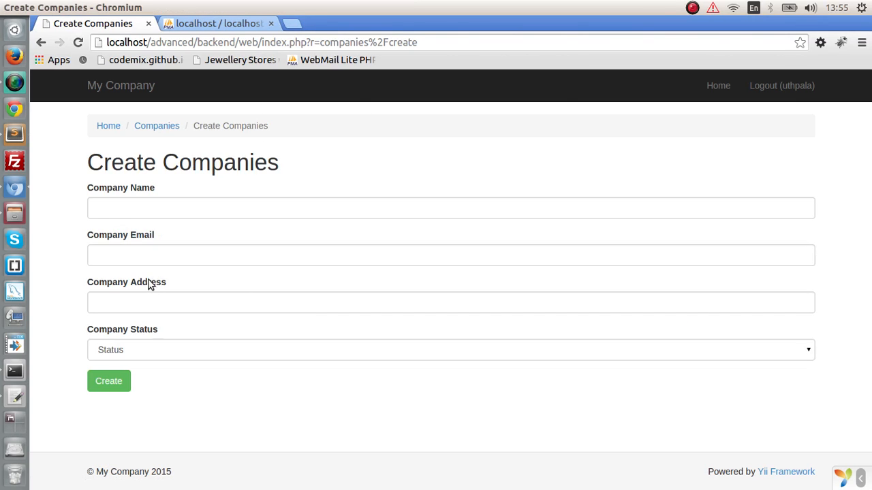
mouse_move(362, 312)
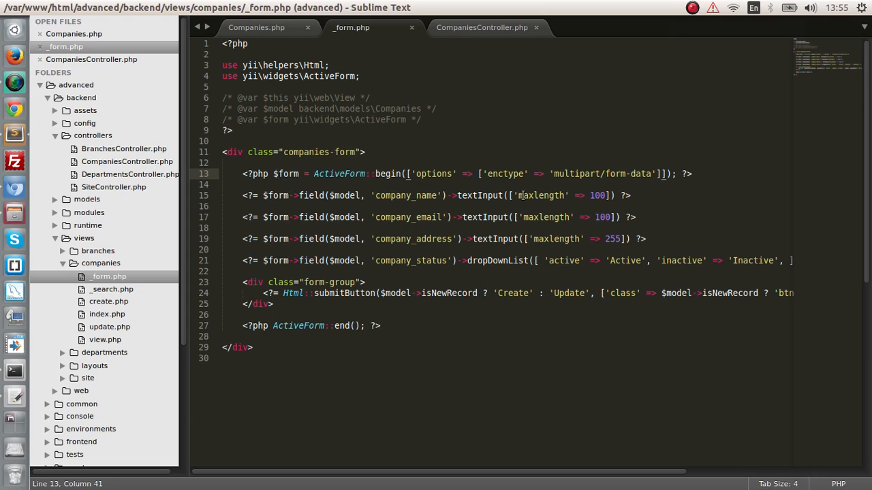
Replace the line 21 field in _form.php with $form->field($model, 'file')->fileInput();.
double_click(504, 173)
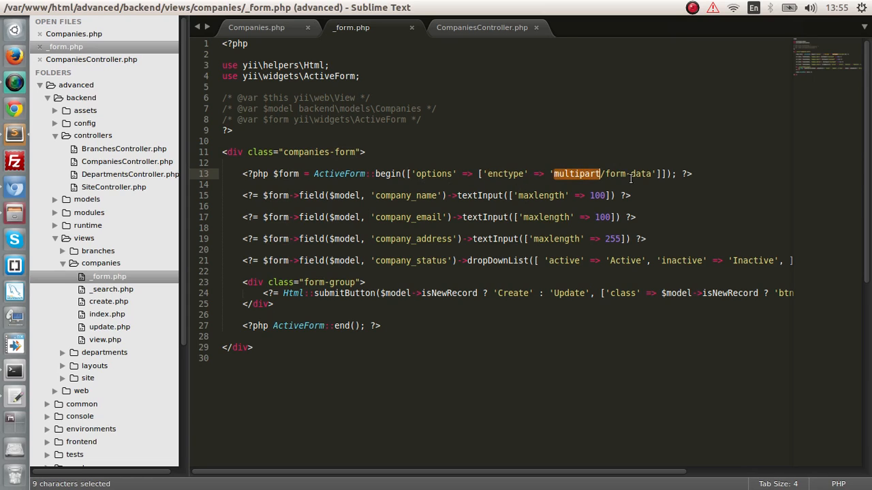
double_click(615, 174)
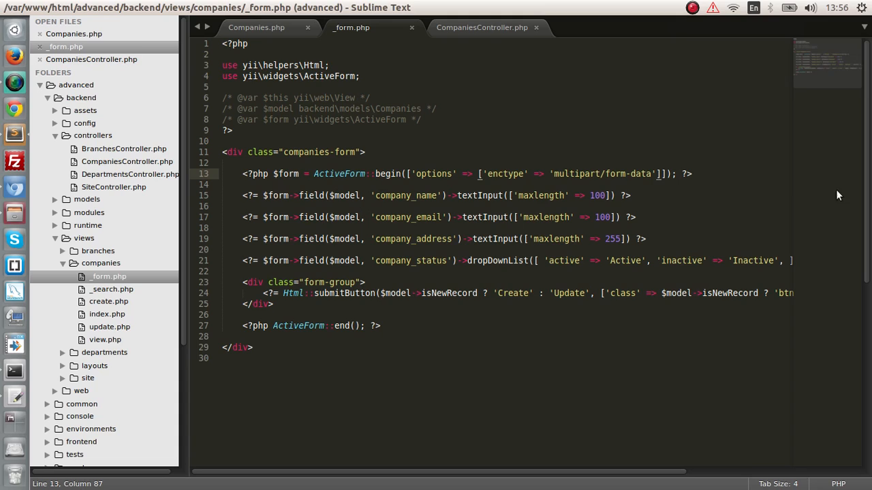
double_click(505, 174)
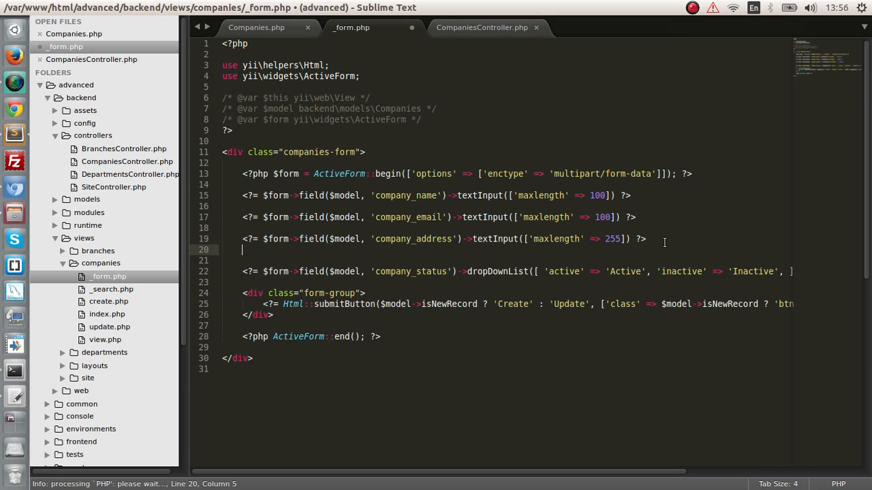
text(<?php)
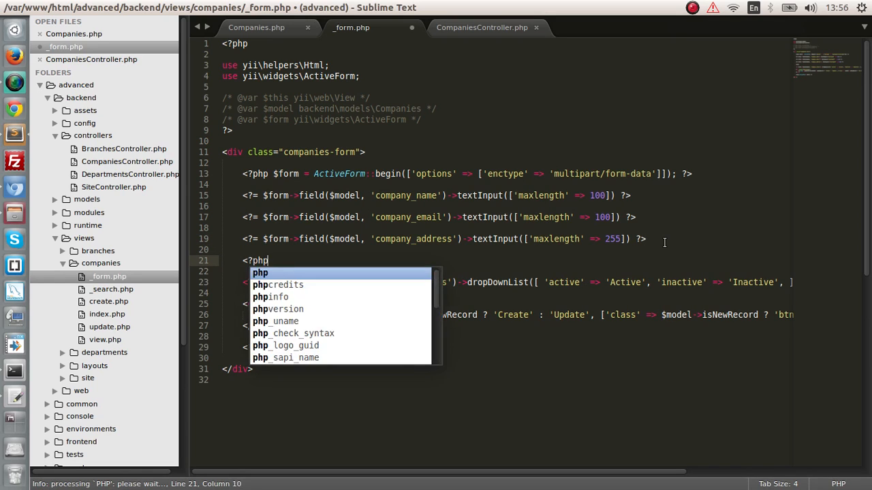
text(= $fo)
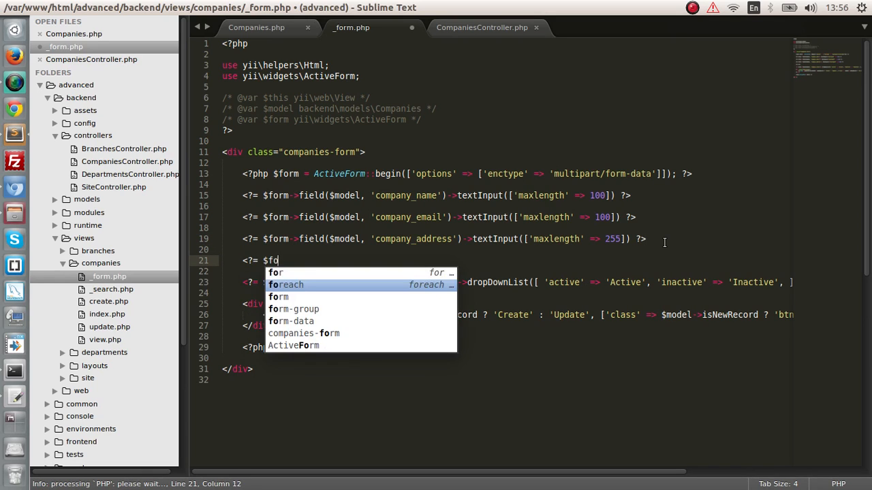
text(rm->field($mod);)
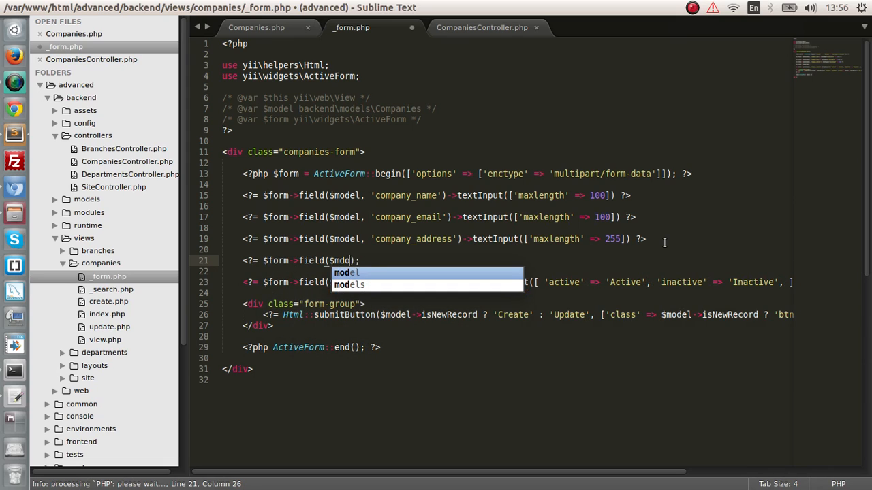
text(el, 'file)
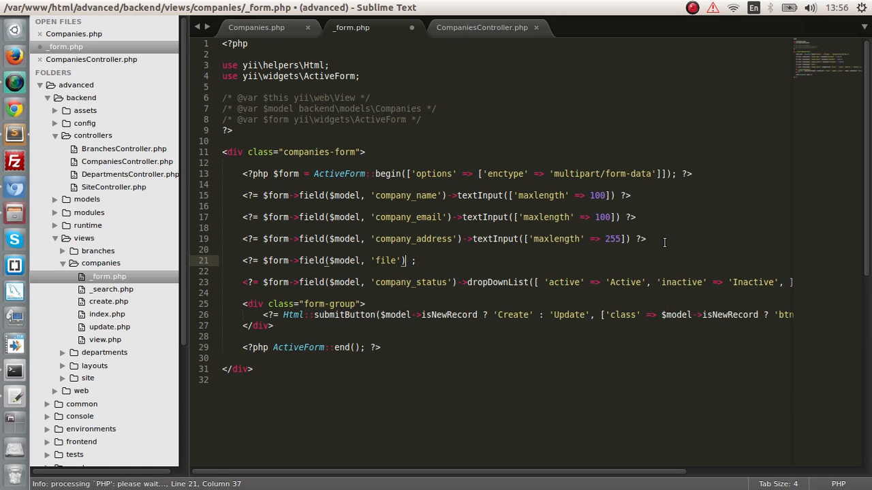
text()->)
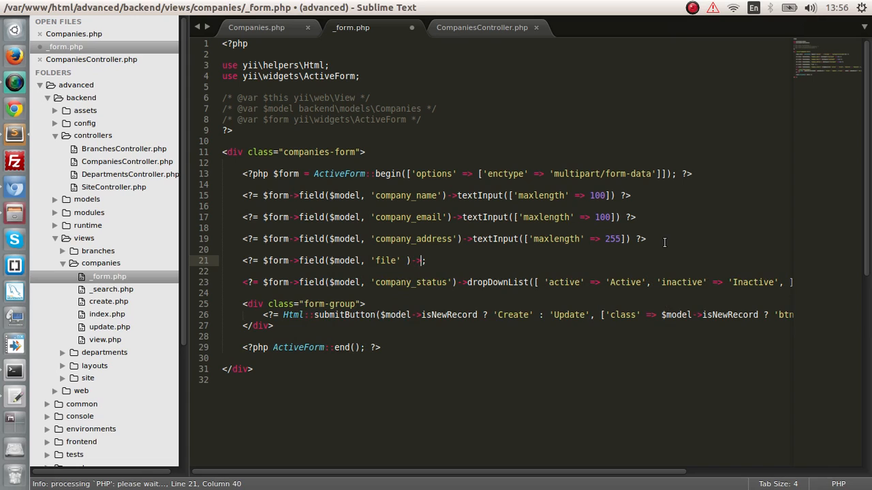
text(fileInp)
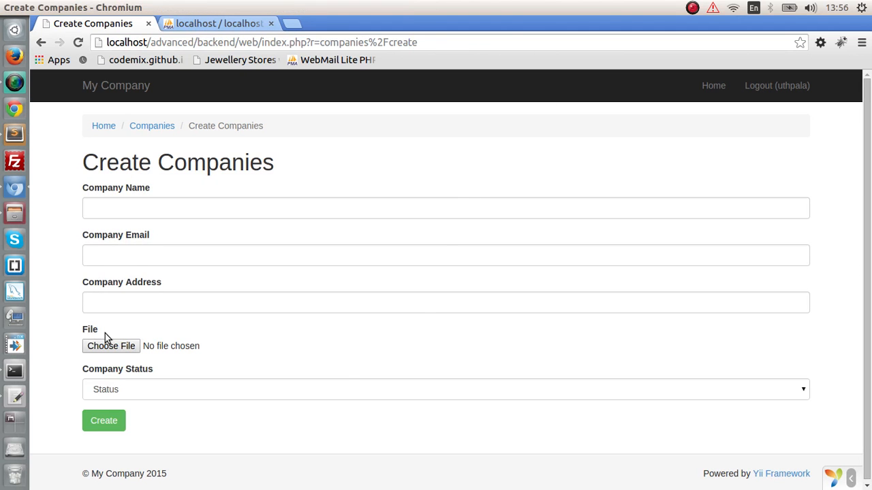
mouse_move(248, 331)
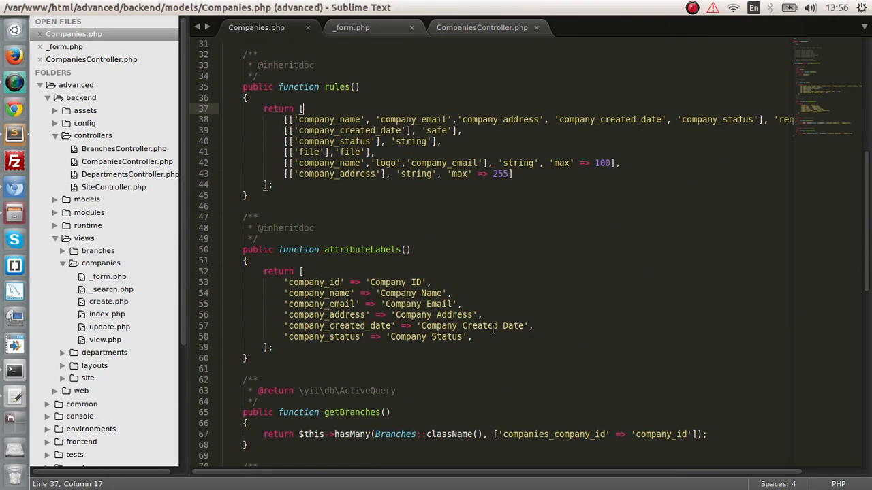
Add 'file'=>'Logo' to attributeLabels(), save, and recheck the form in Chromium.
text('file)
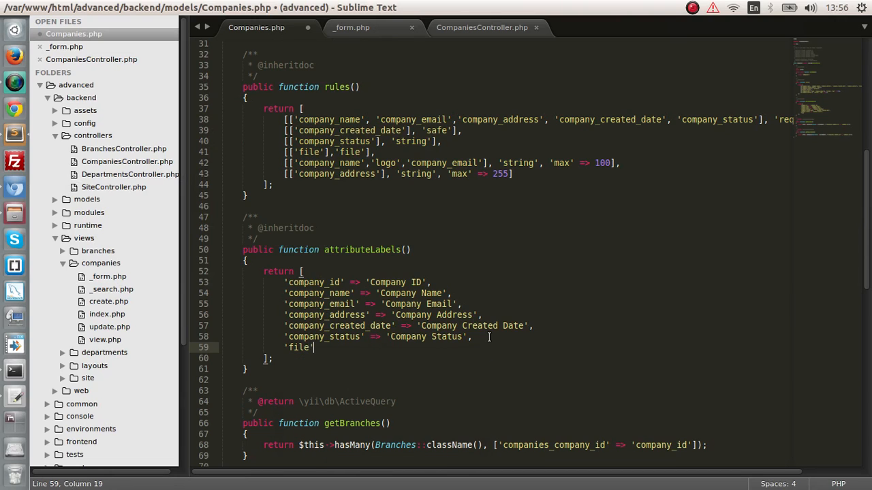
text(=>'Logo',)
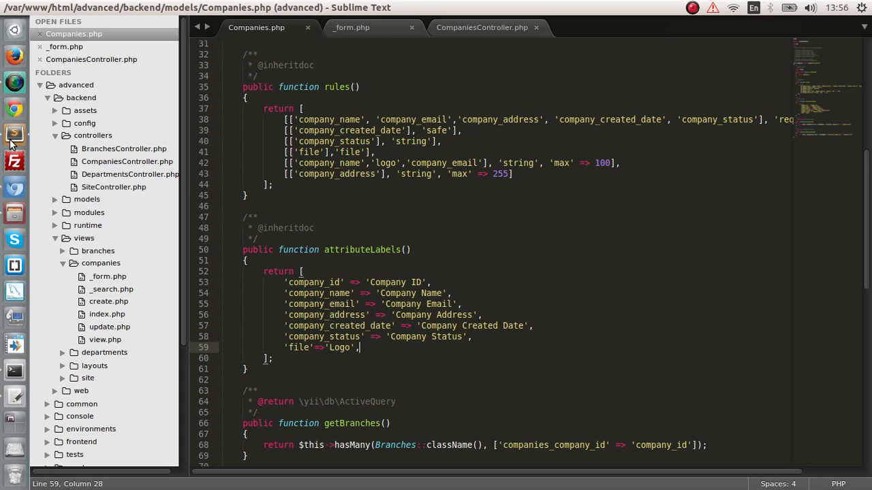
mouse_move(15, 188)
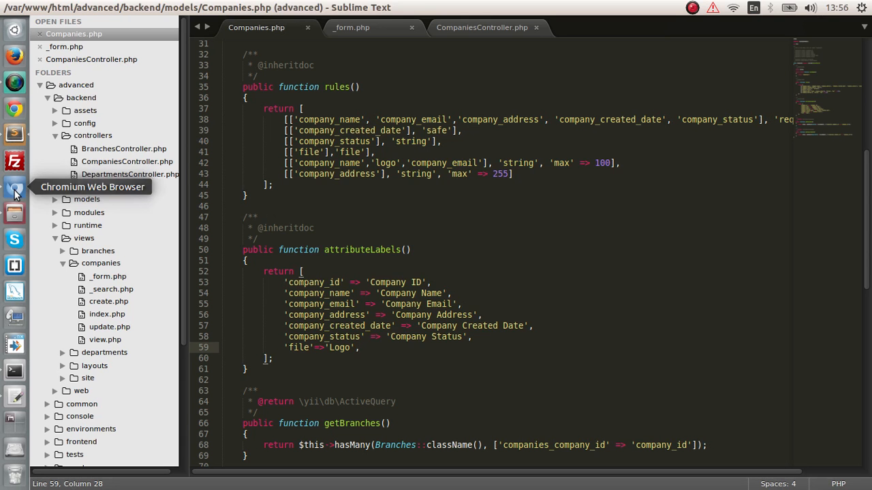
click(14, 188)
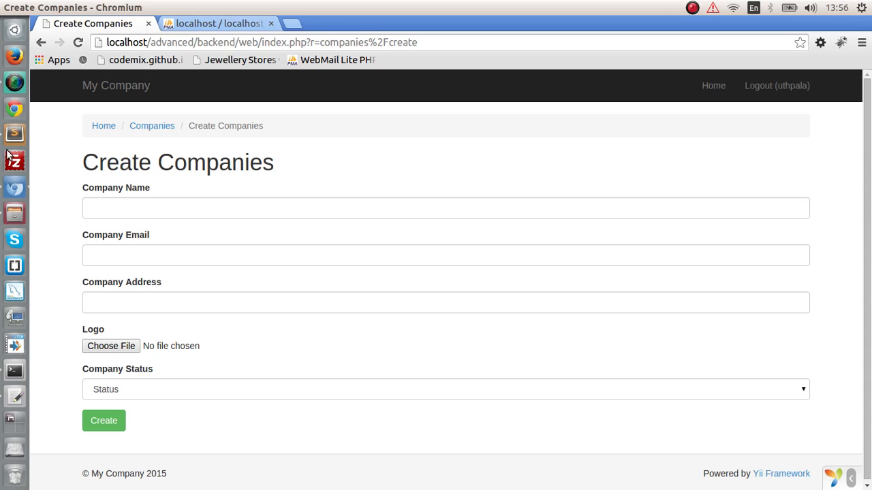
mouse_move(15, 133)
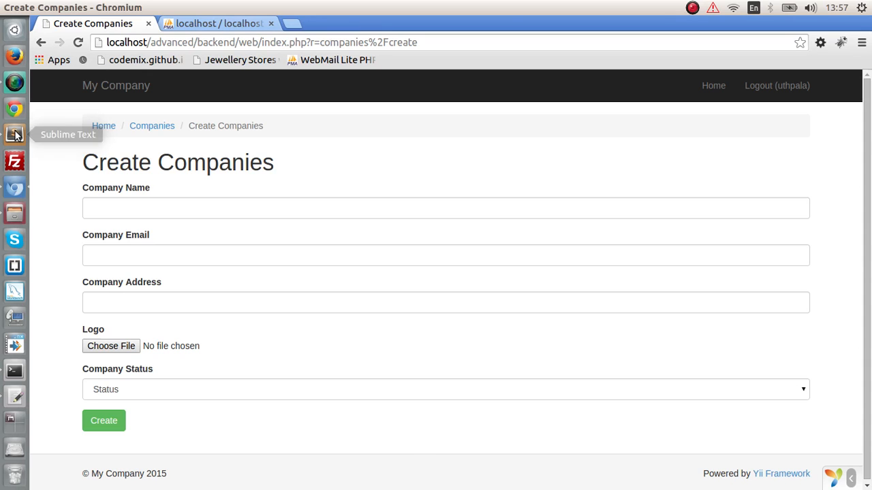
Add a comment for the uploaded file code in CompaniesController actionCreate.
click(15, 134)
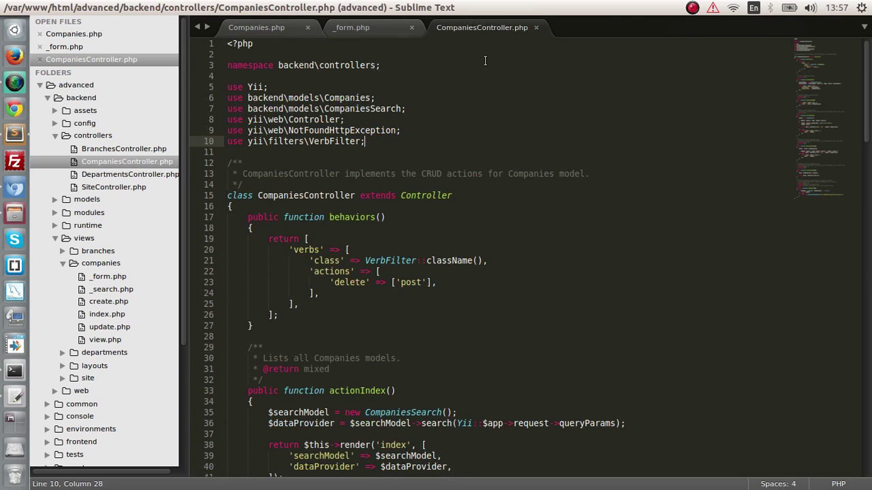
scroll(down, 3)
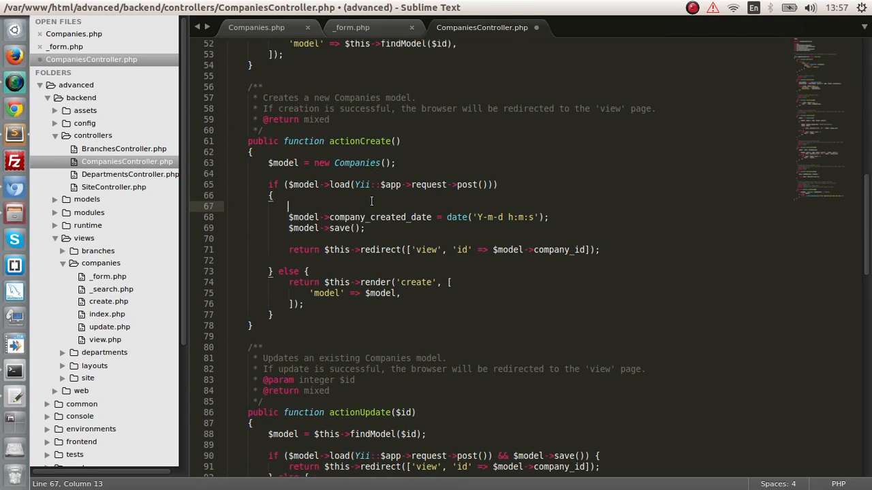
text(// get the insta)
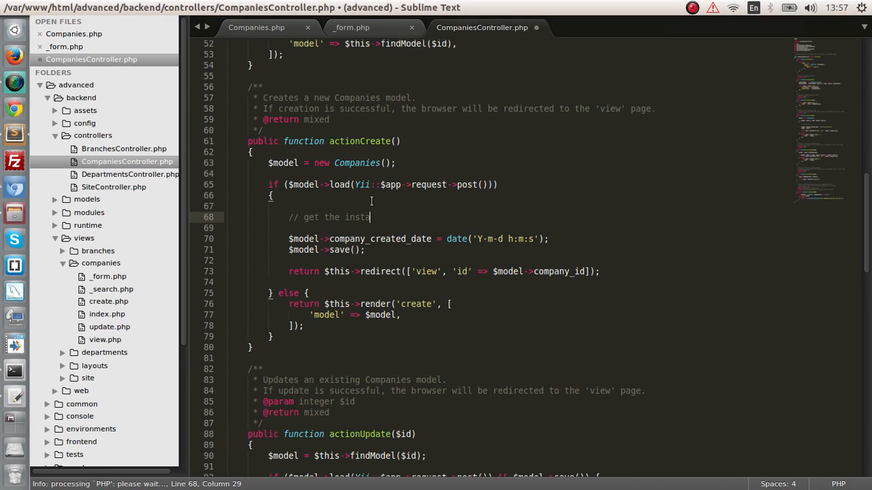
text(he upload)
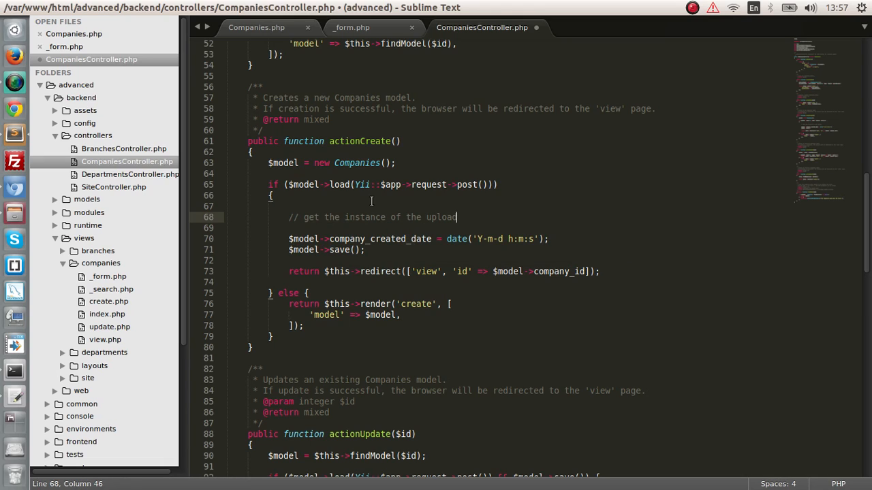
text(ed file)
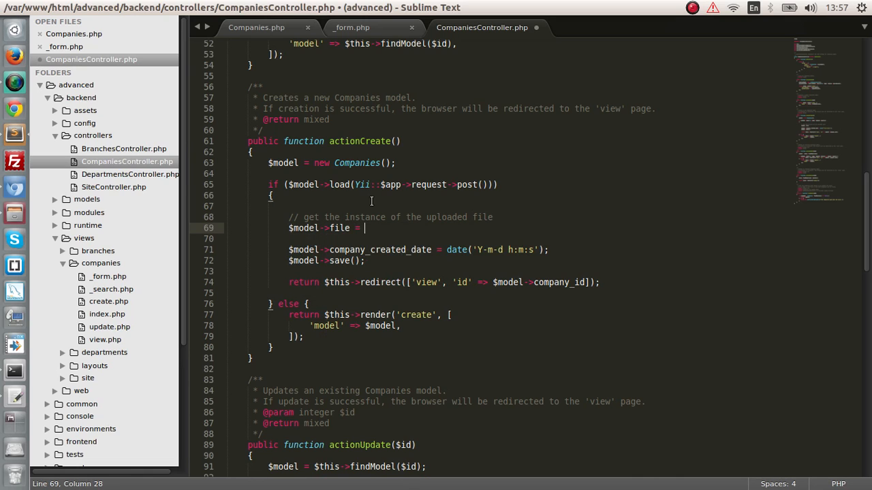
Set $model->file = UploadedFile::getInstance($model,'file'); in actionCreate.
text(UploadedFile::)
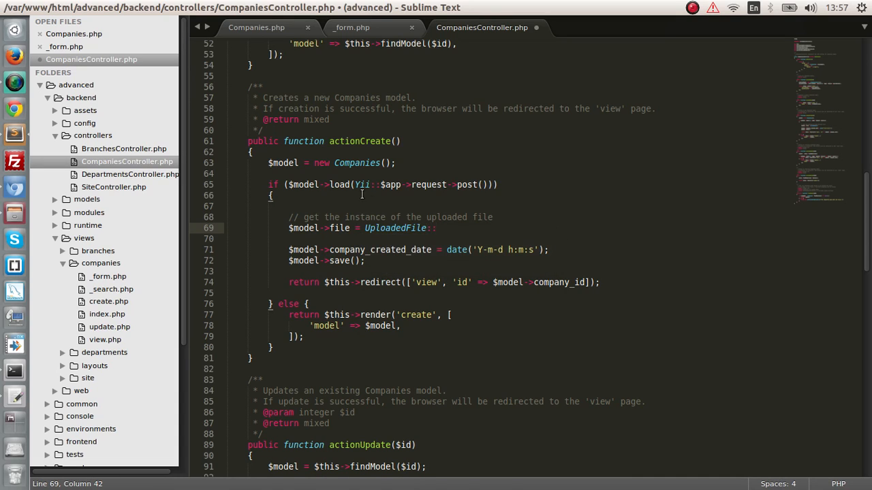
double_click(397, 228)
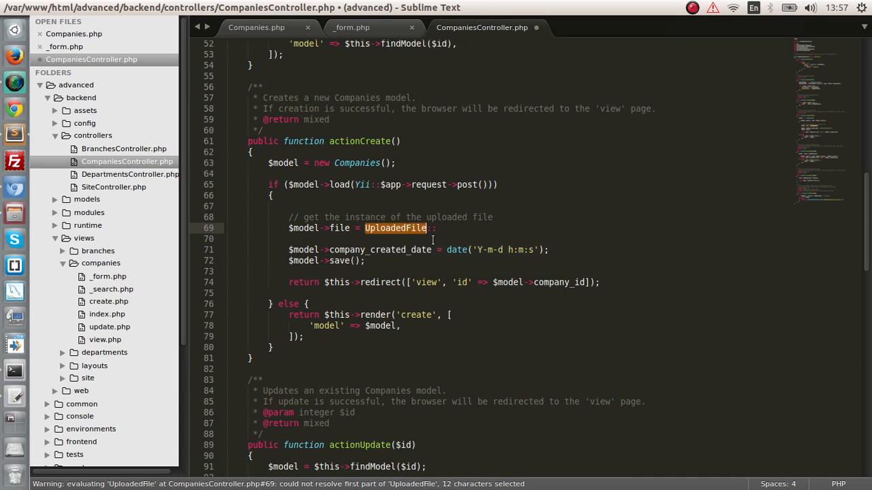
text(::getInstance)
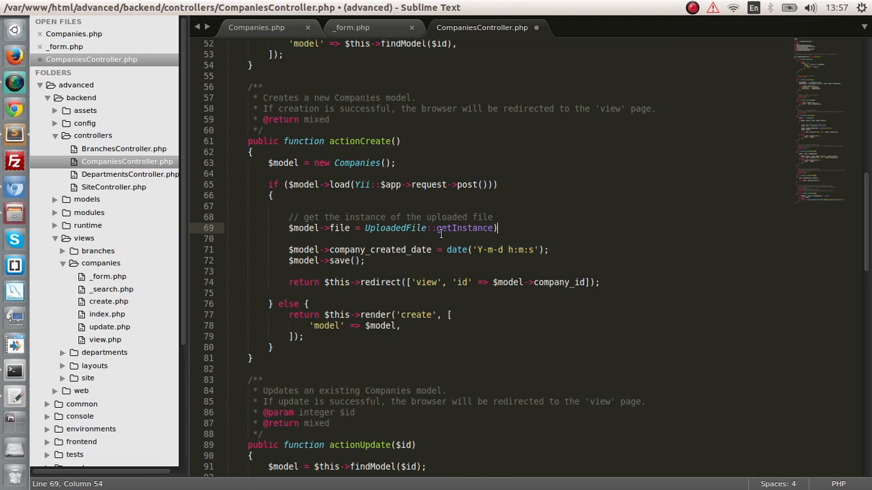
text(();)
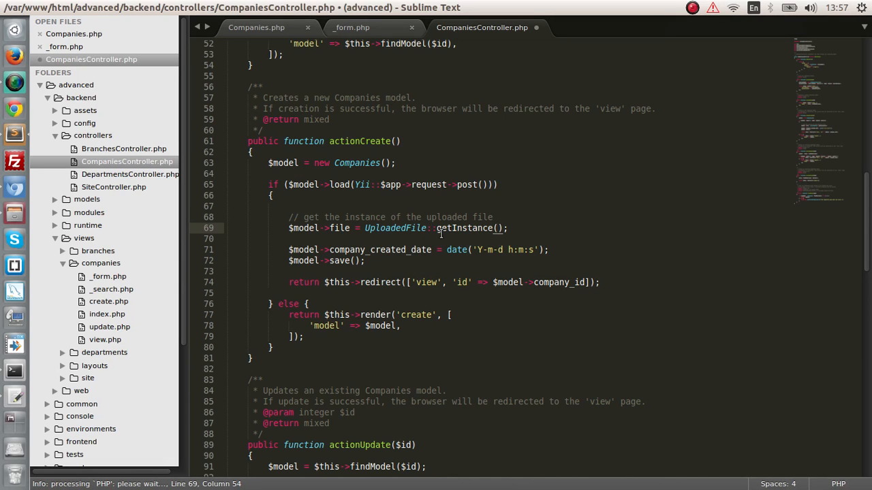
text($modl)
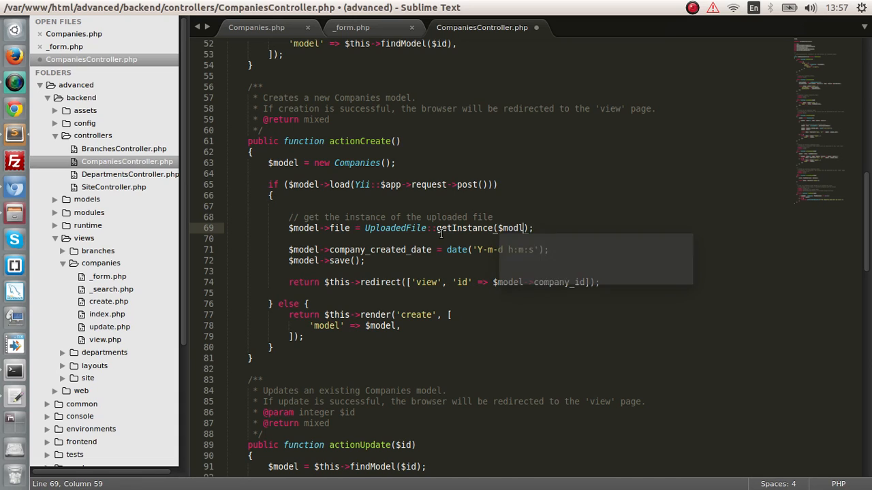
text(,')
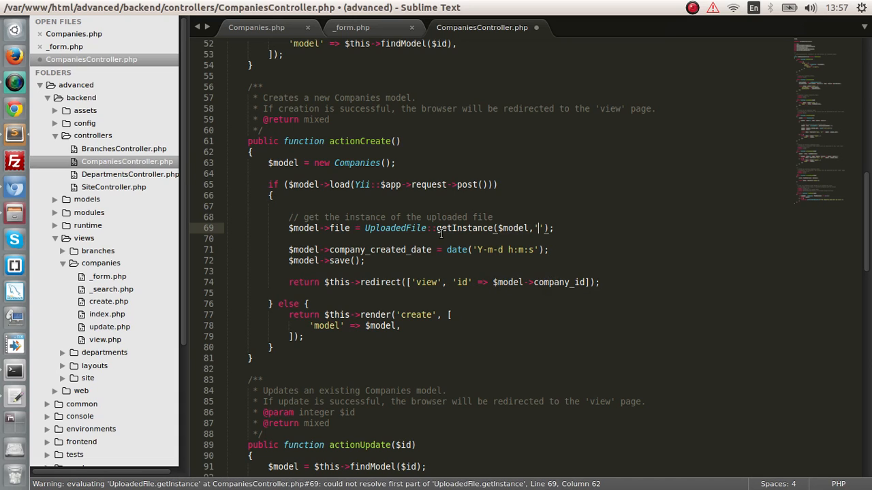
text(file)
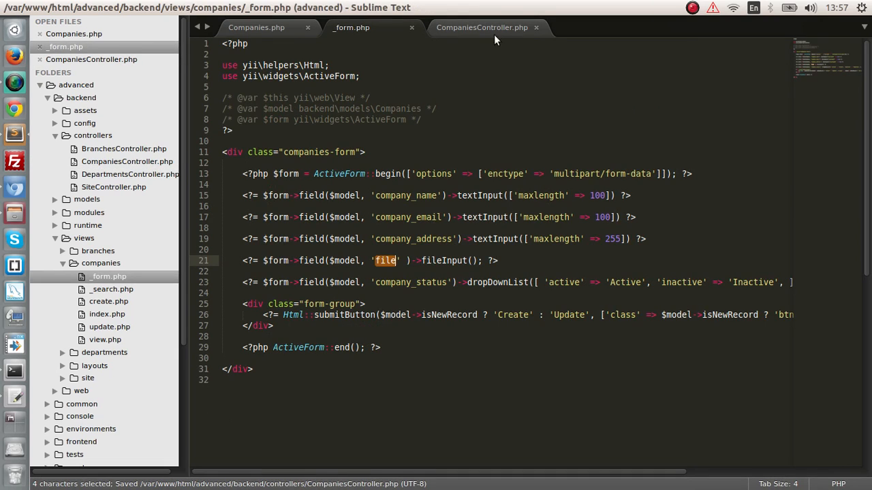
click(483, 27)
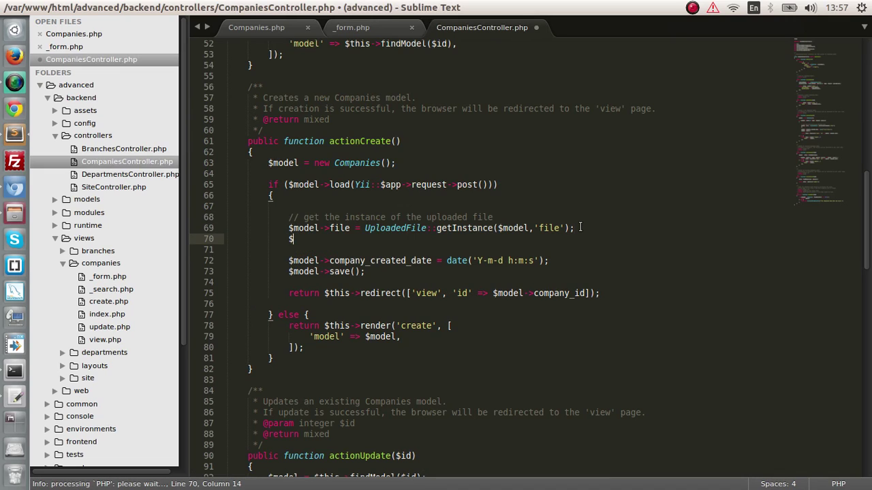
Add $model->file->saveAs(); beneath the getInstance line.
text($model_)
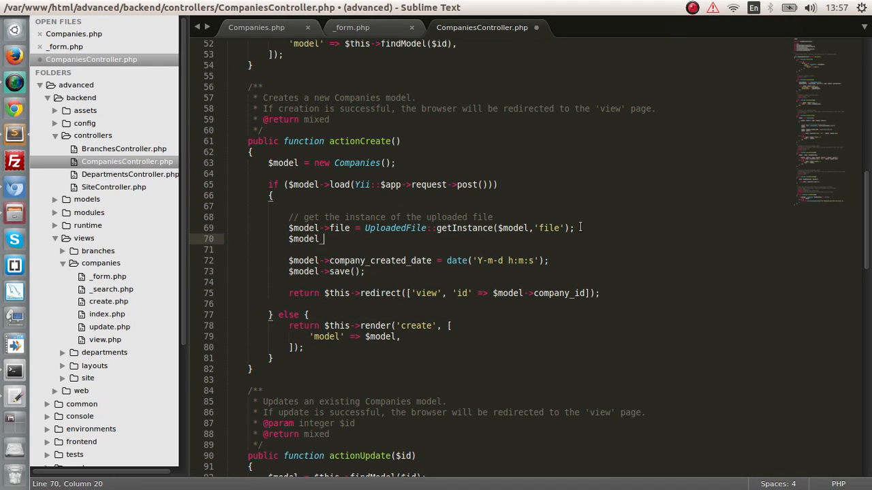
text(file->saveAs();)
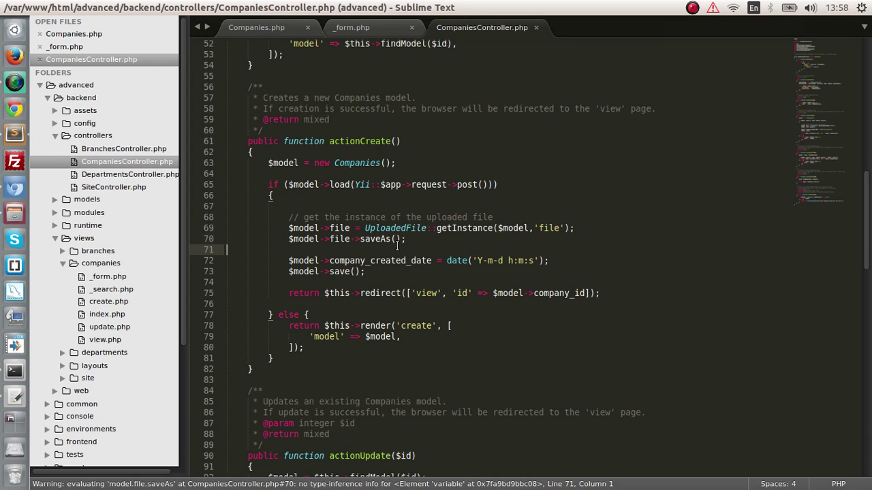
click(351, 282)
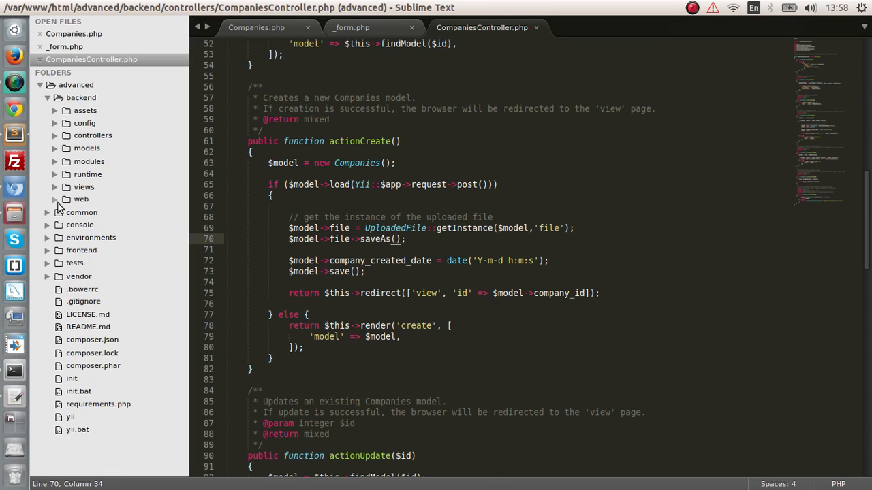
Create an uploads folder under web and start the saveAs() path with 'uploads/'.
right_click(81, 198)
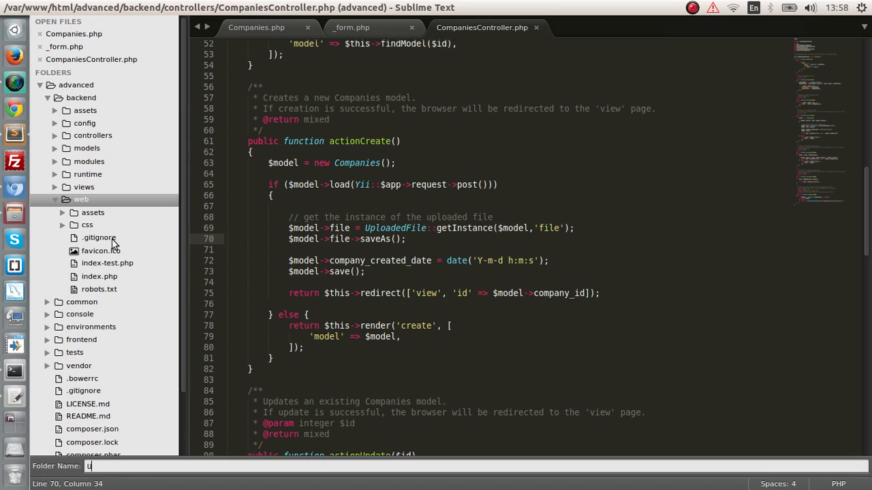
text(ploads/')
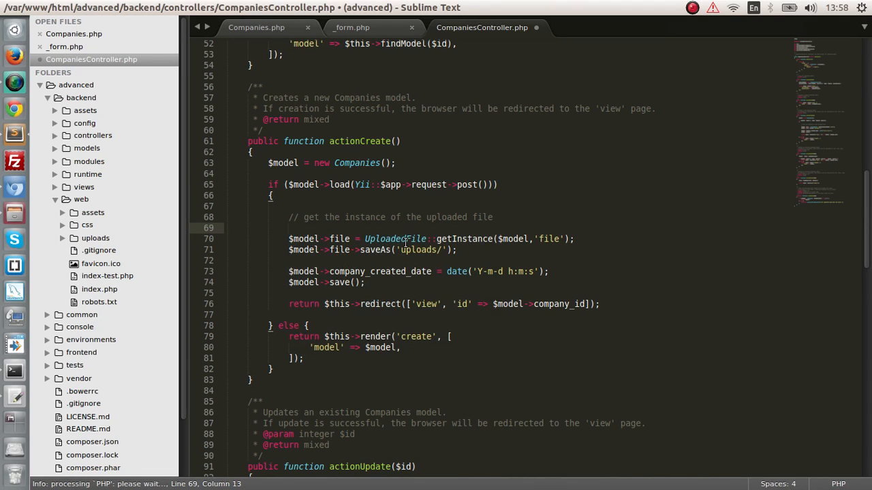
Add $imageName = $model->company_name; in actionCreate.
text($)
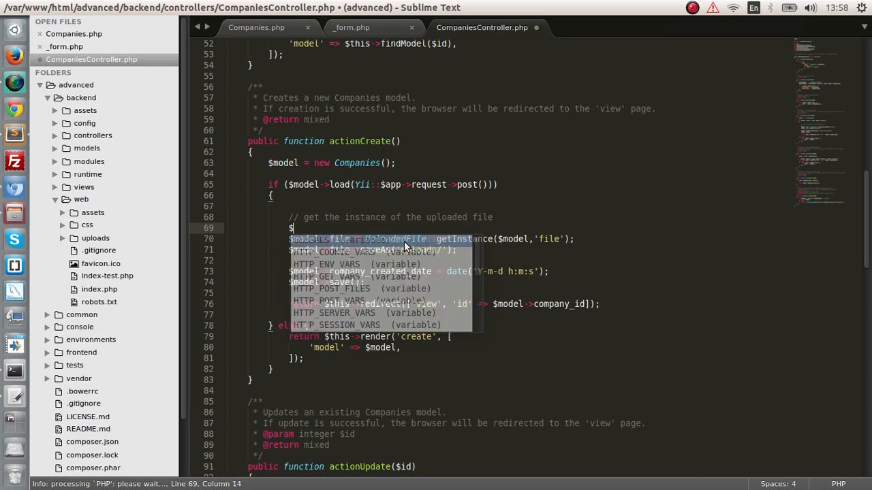
text(image)
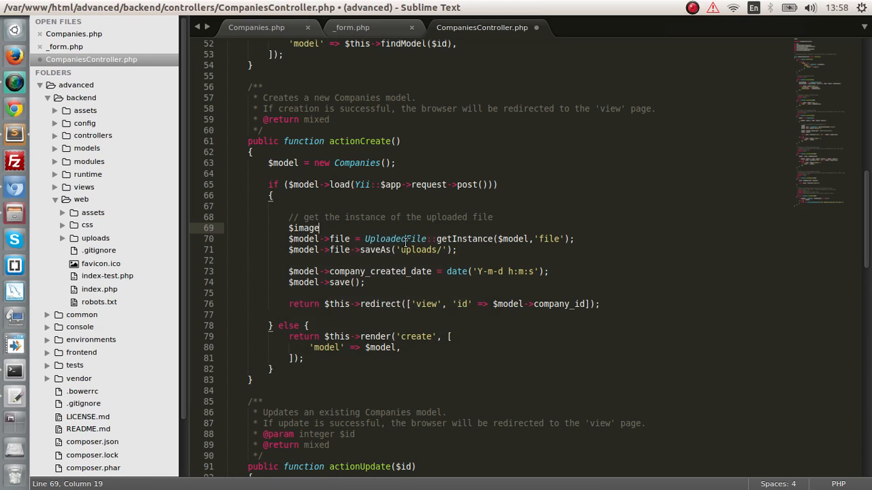
text(Name = $model->company_name;)
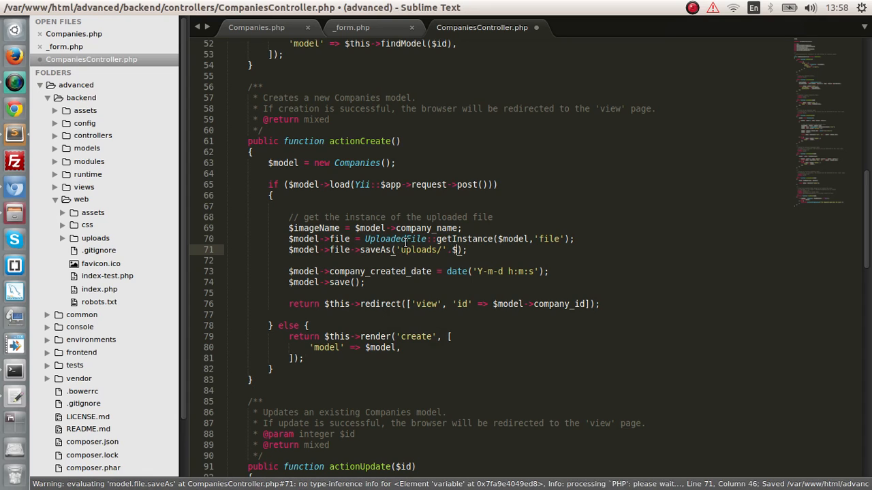
Make saveAs() use 'uploads/'.$imageName.'.'.$model->file->extension as the path.
text(imageName)
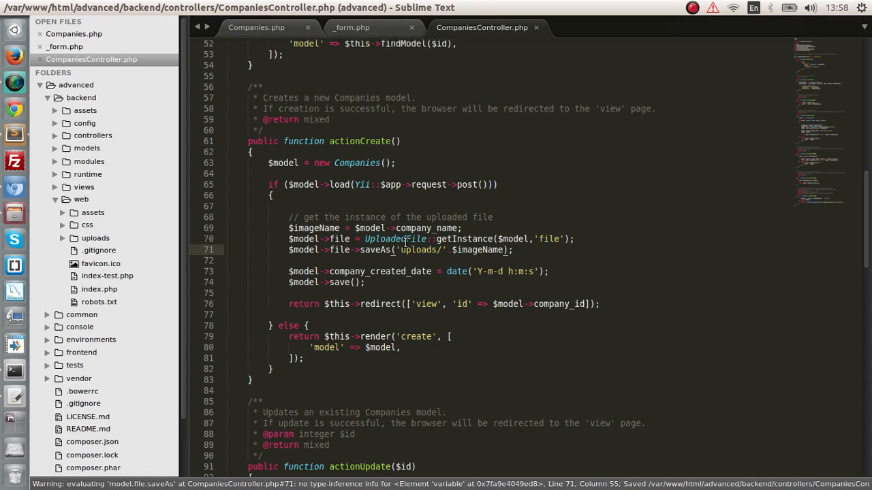
text(.'.)
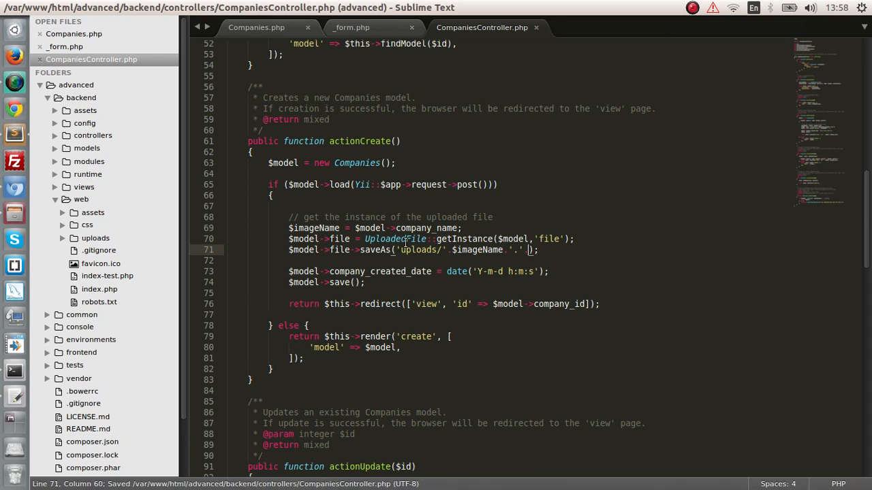
text($model)
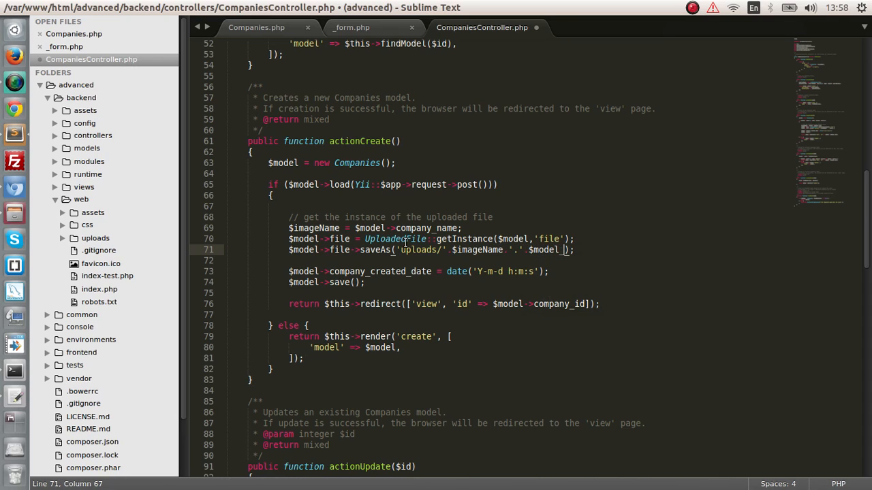
text(->file->)
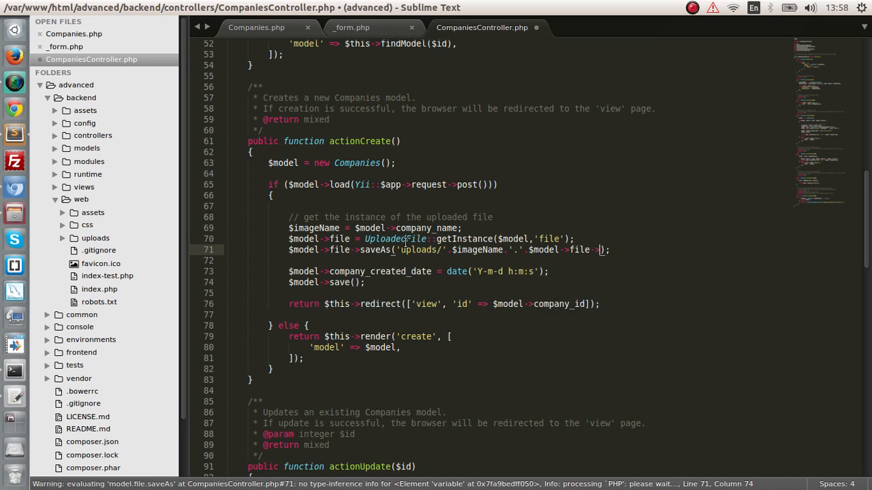
text(extension)
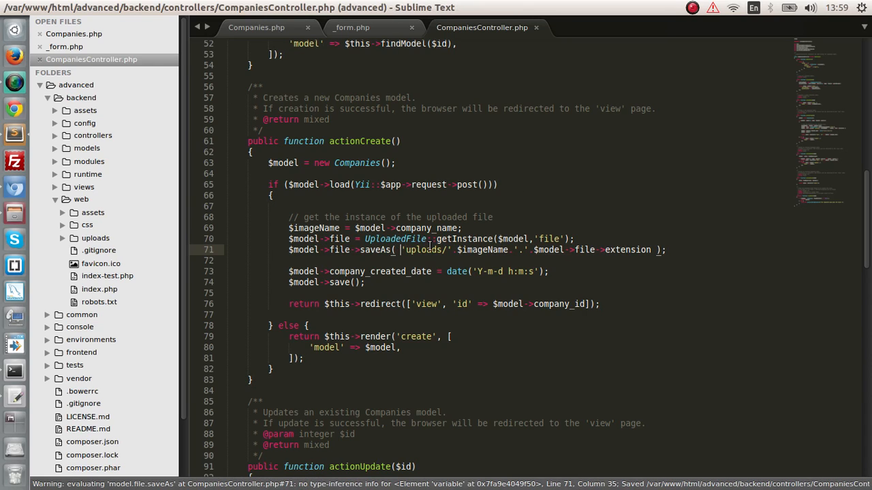
double_click(424, 250)
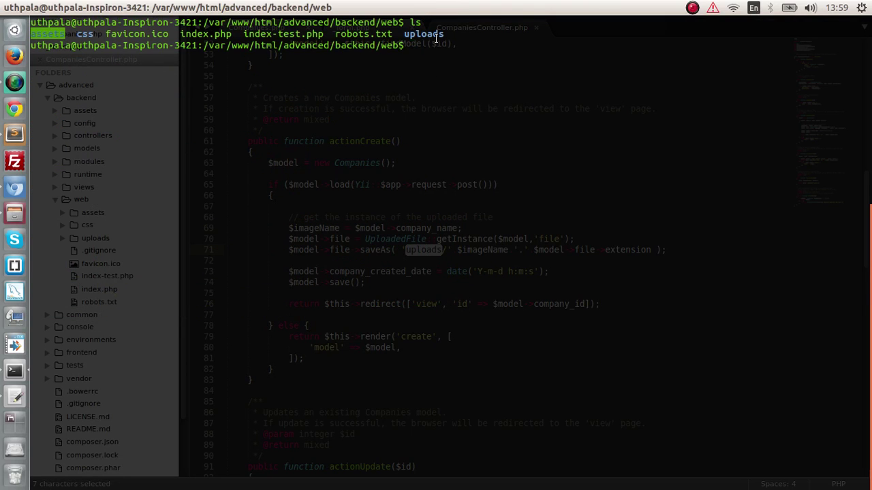
Run sudo chmod 777 -R uploads/ in backend/web.
text(sudo)
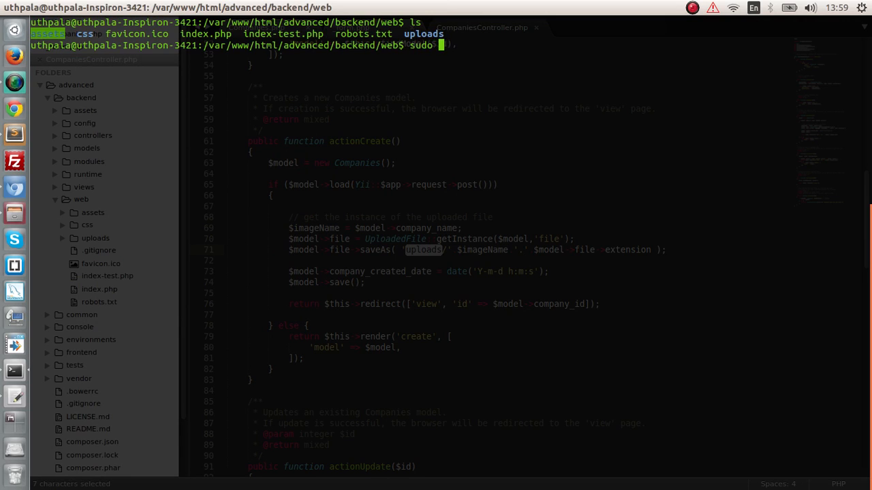
text(chmod 77 -R)
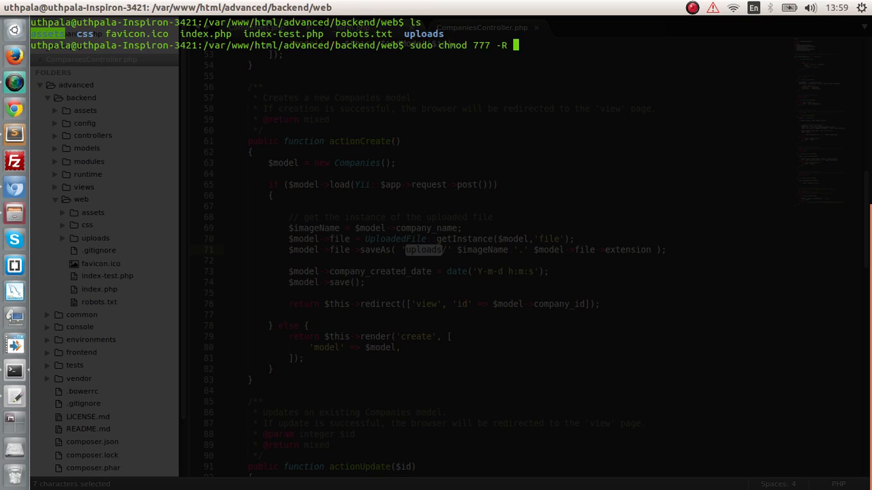
text(uploads/)
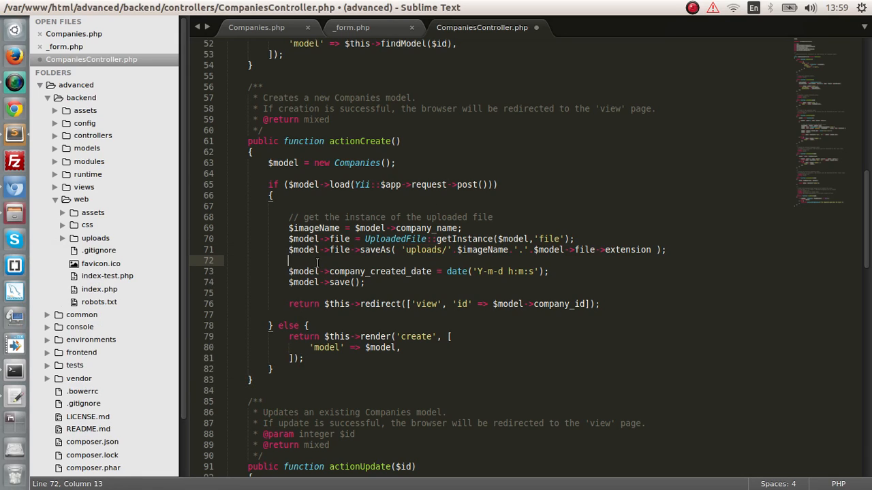
Add the comment '// save the path in the db column' and begin '$model->logo ='.
key(Return)
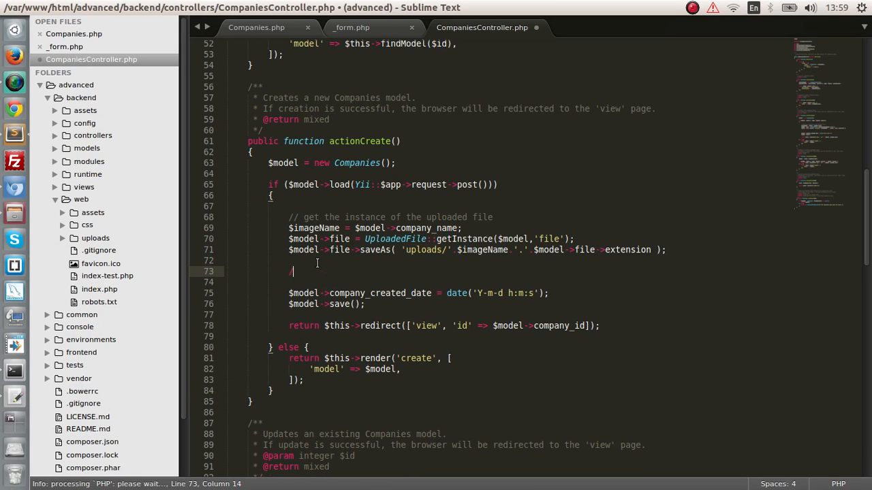
text(// save the path in the db column)
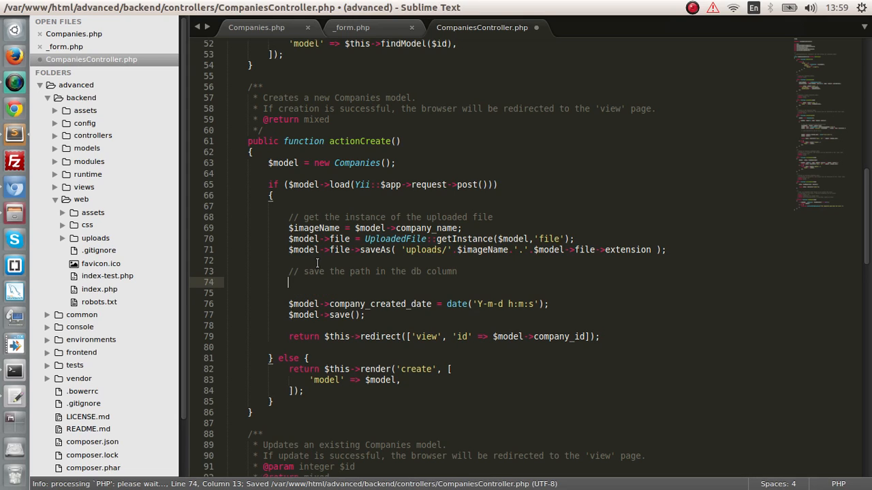
text($model)
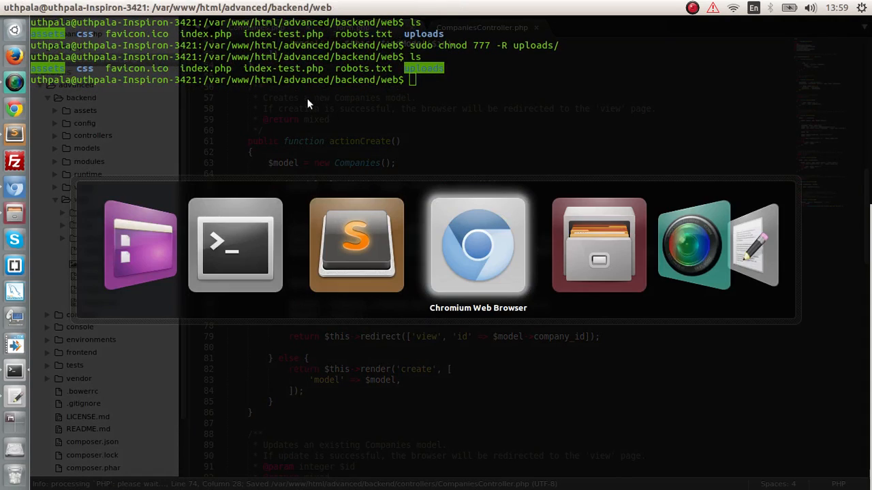
click(477, 244)
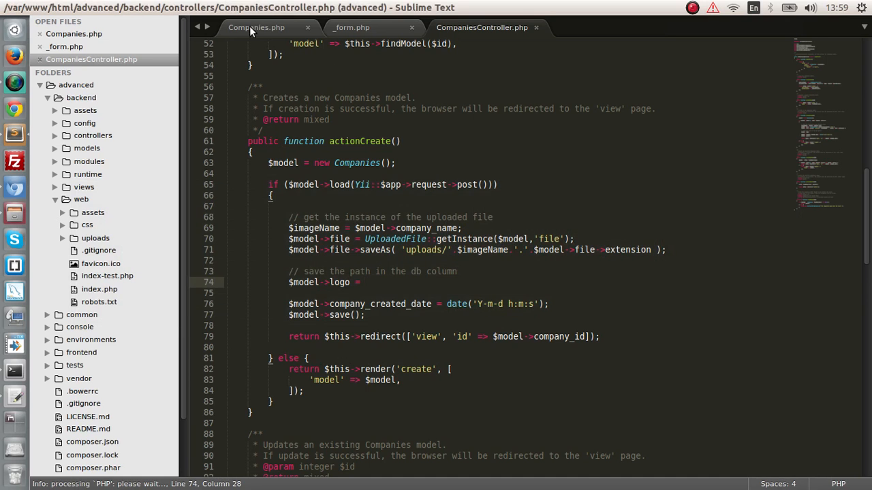
Review the Companies model and form view, then return to the controller.
click(256, 28)
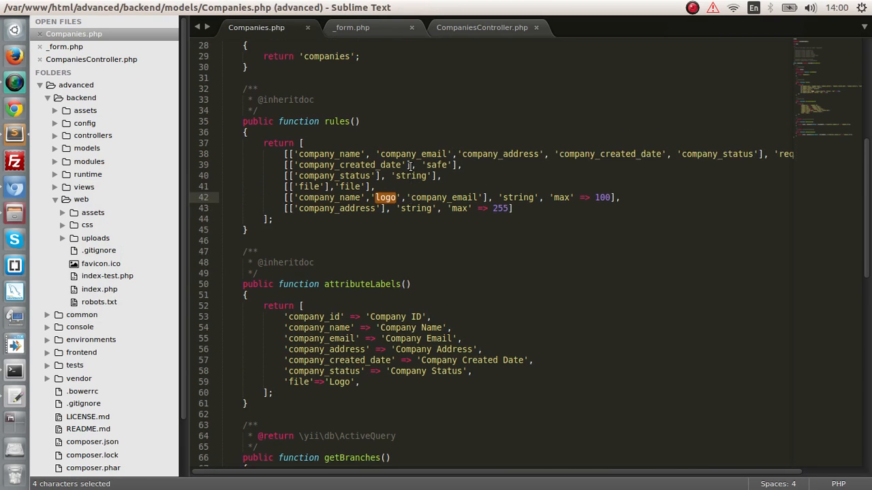
click(350, 27)
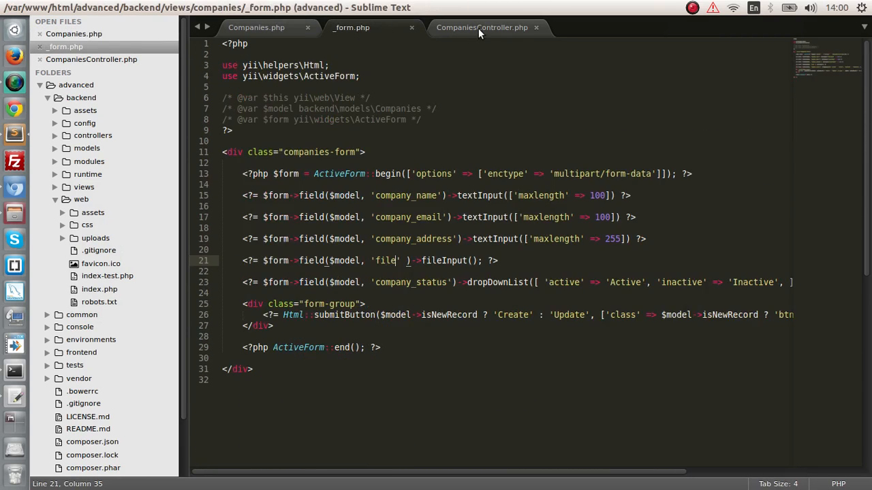
click(483, 27)
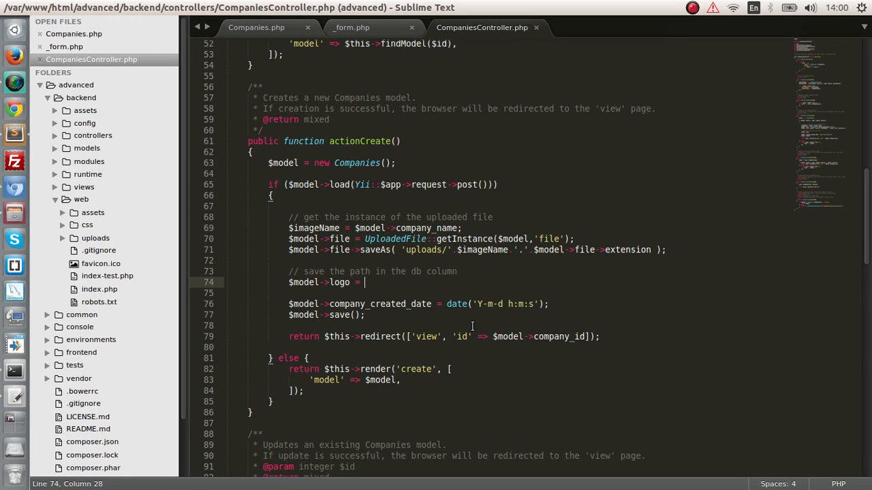
Assign $model->logo the 'uploads/' name-plus-extension path from saveAs() and save.
text('uploads/)
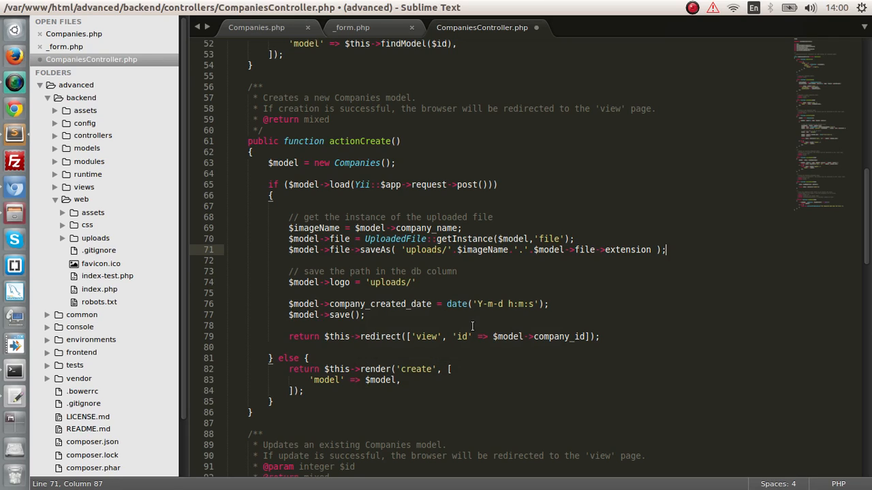
double_click(640, 250)
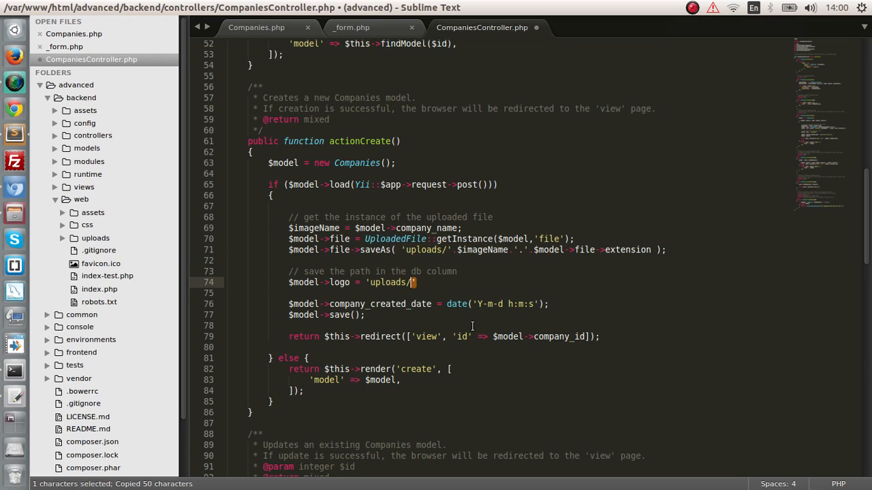
key(ctrl+s)
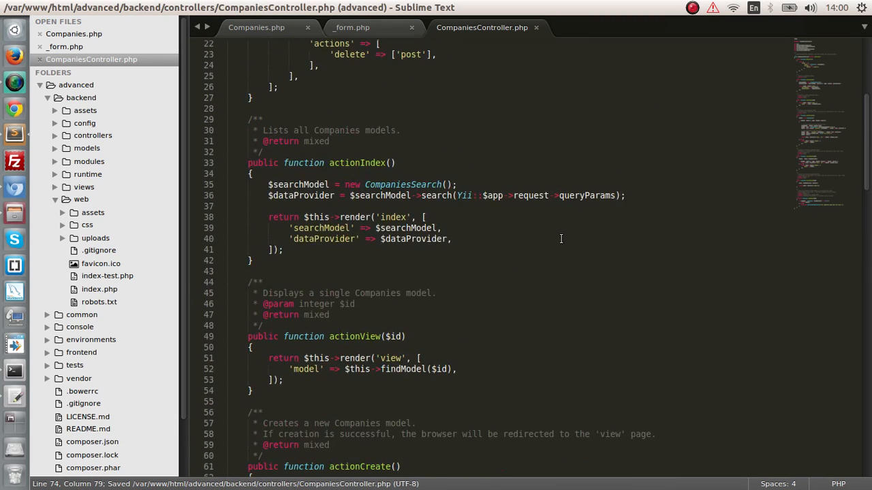
scroll(down, 3)
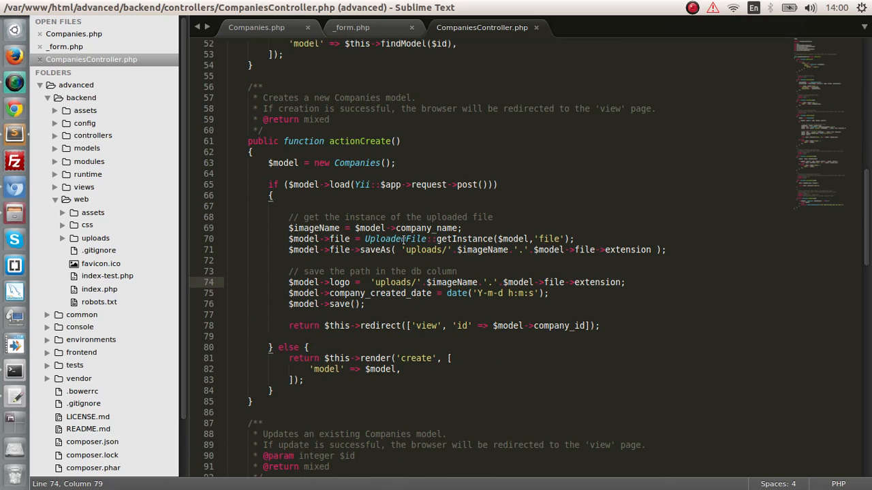
double_click(391, 239)
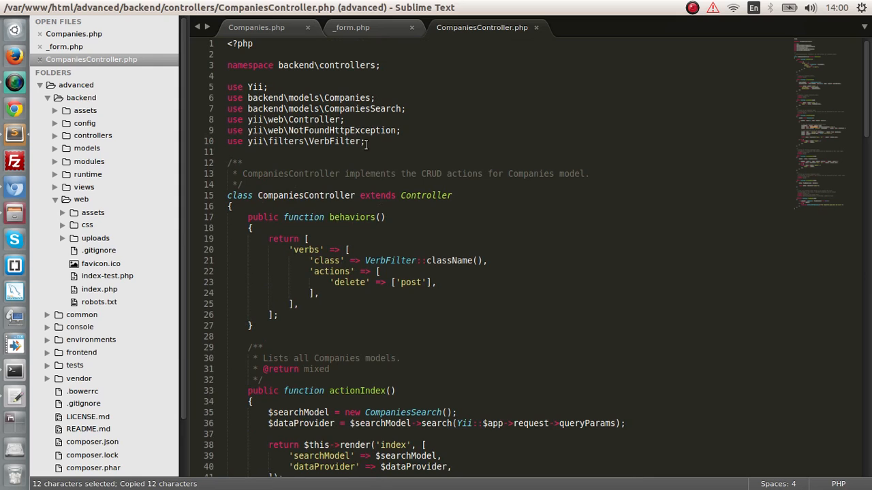
Add 'use yii\web\UploadedFile;' to the controller's use statements.
text(yii)
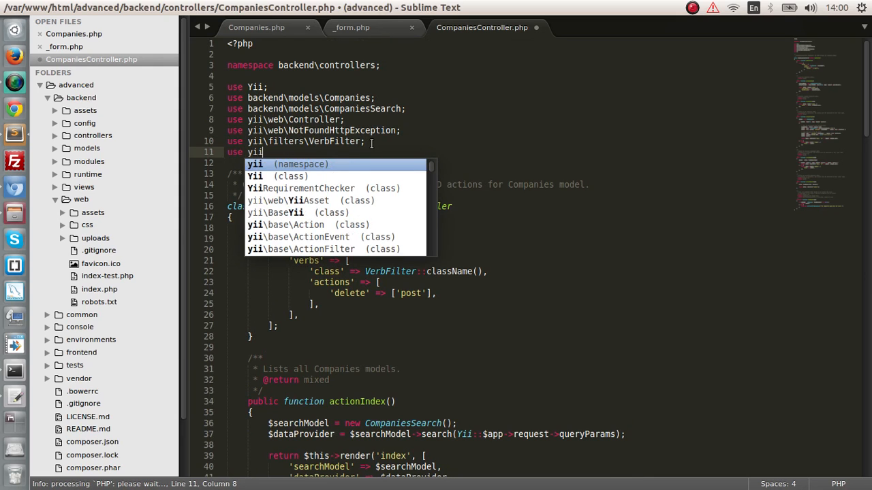
text(\web\)
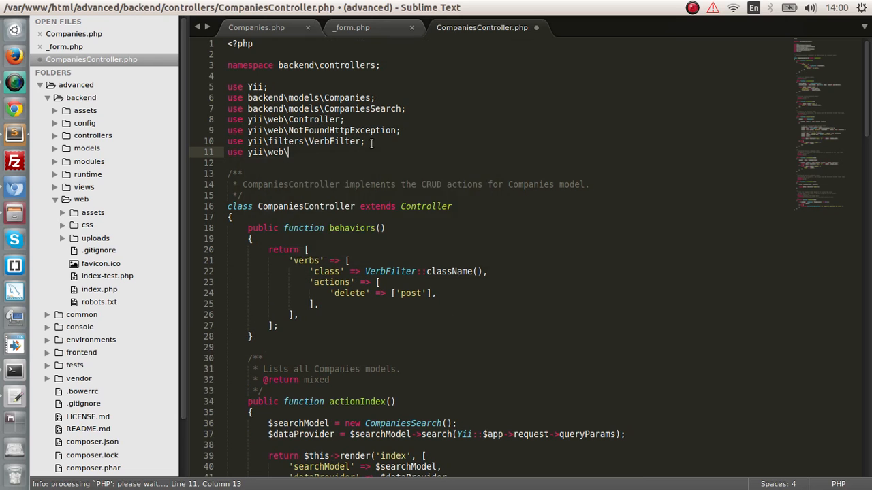
text(UploadedFile;)
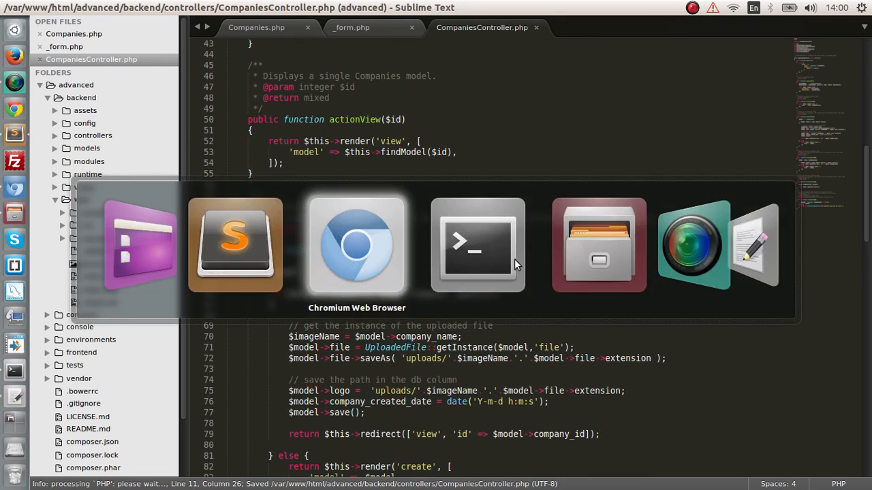
Enter DoingITeasyChannel as the company name in the browser form.
click(356, 245)
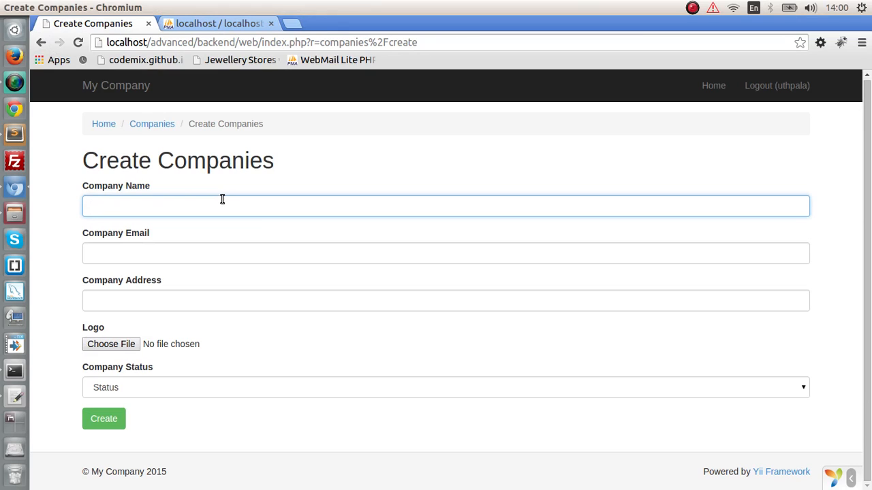
text(DoingITeasy)
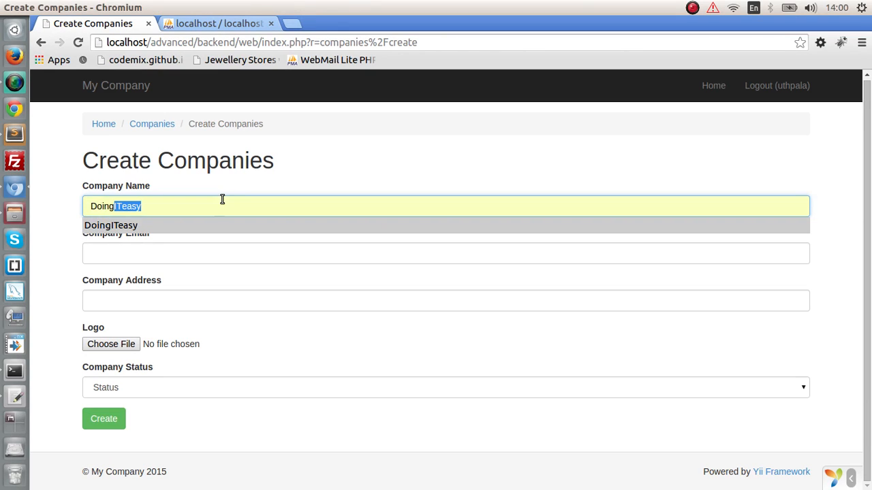
key(Delete)
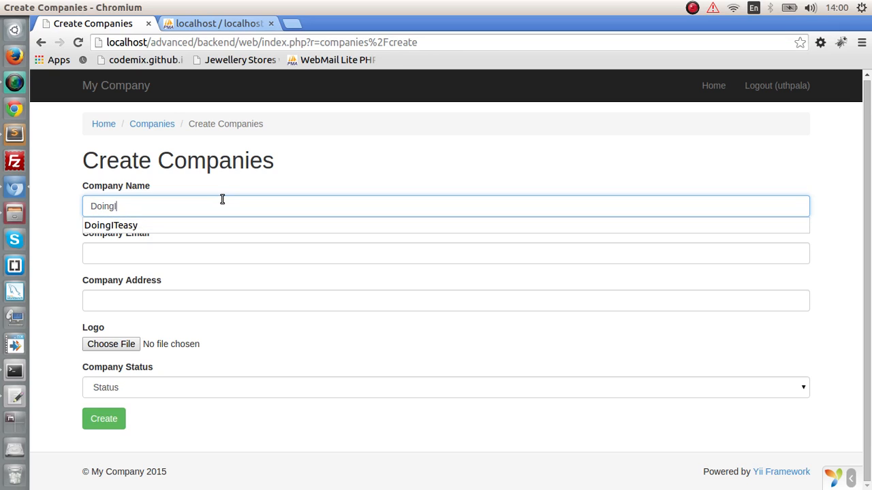
click(111, 225)
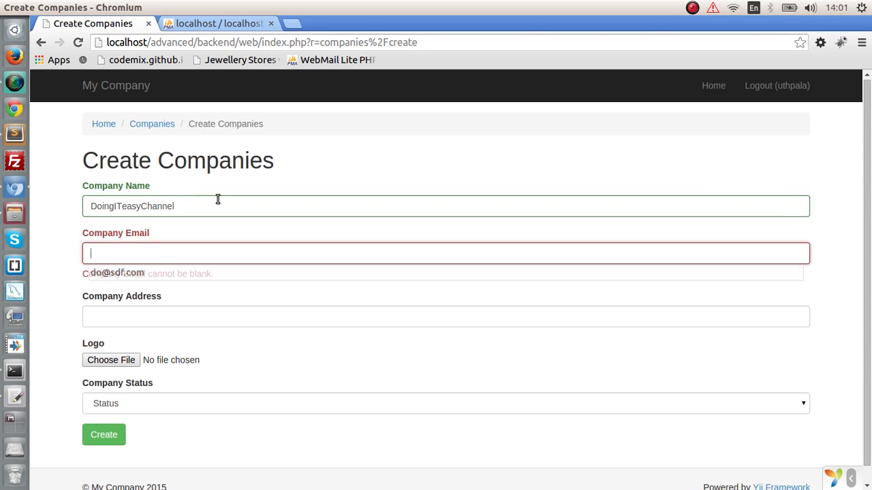
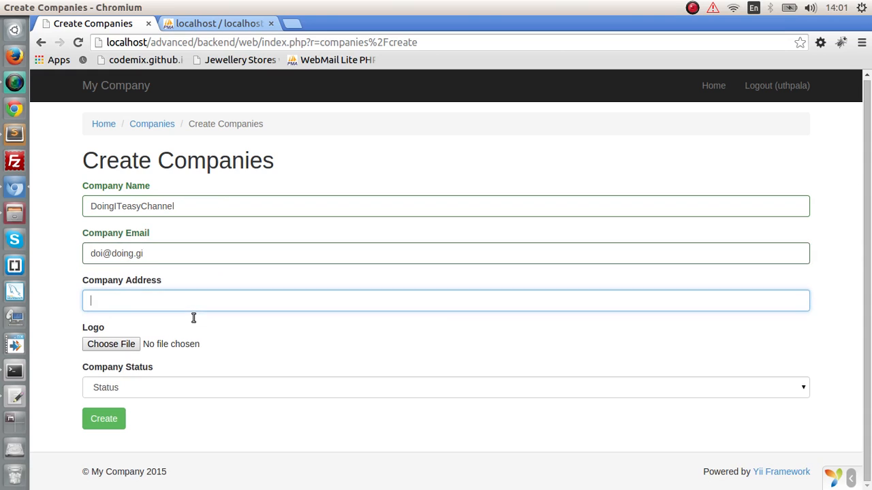
text(some ad)
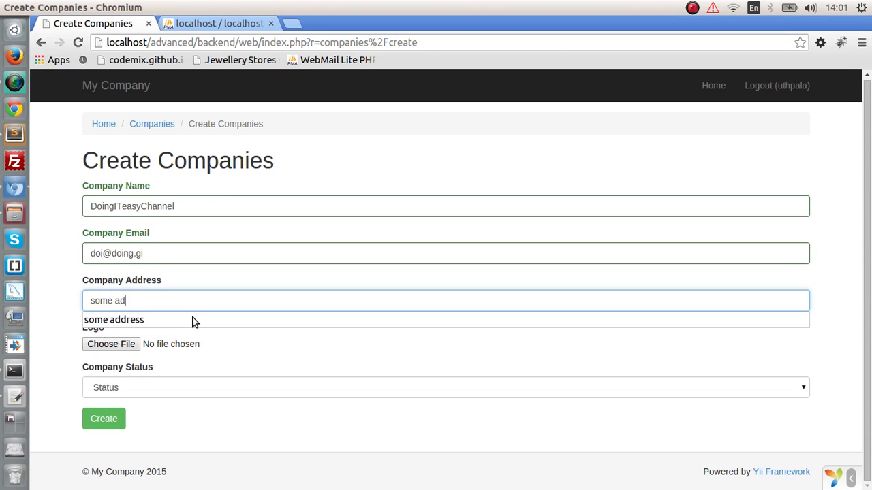
click(114, 319)
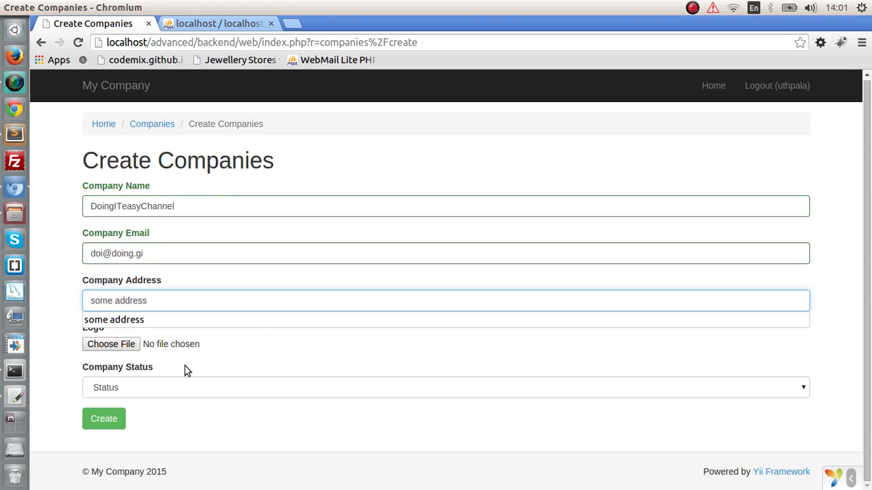
Upload logoEdited.png from the Pictures folder as the company logo.
click(111, 344)
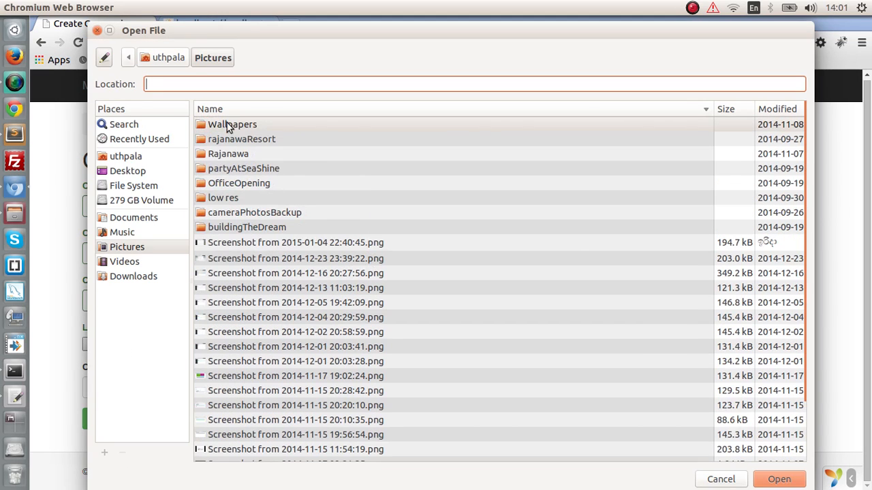
scroll(down, 3)
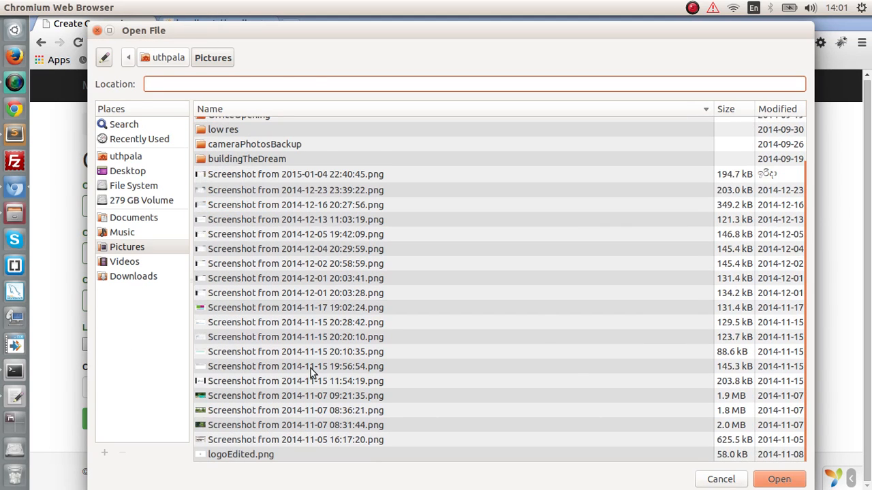
click(281, 410)
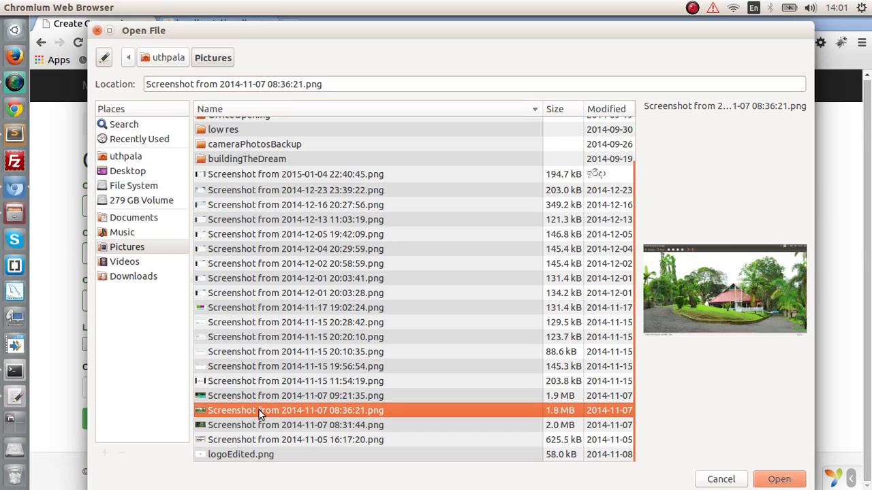
mouse_move(266, 414)
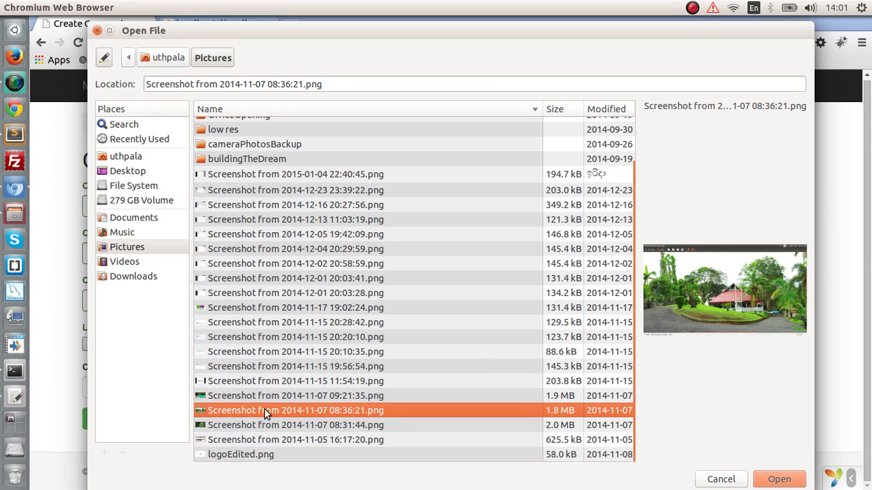
click(233, 454)
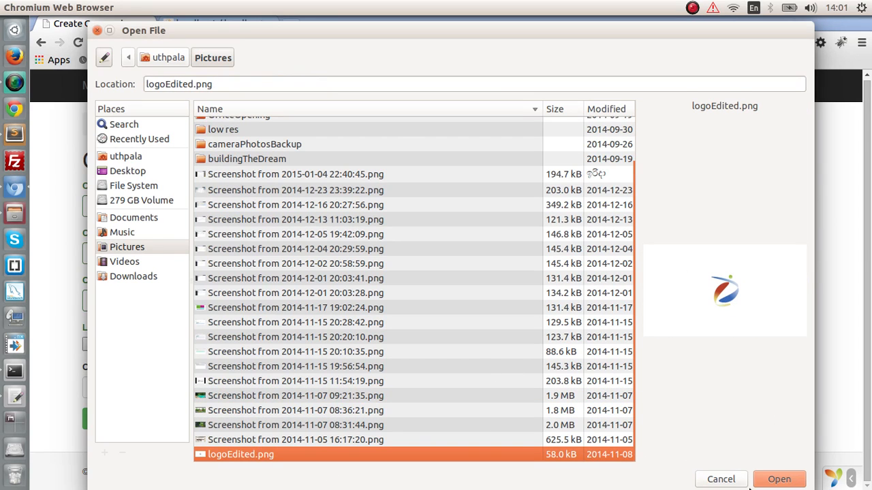
click(779, 479)
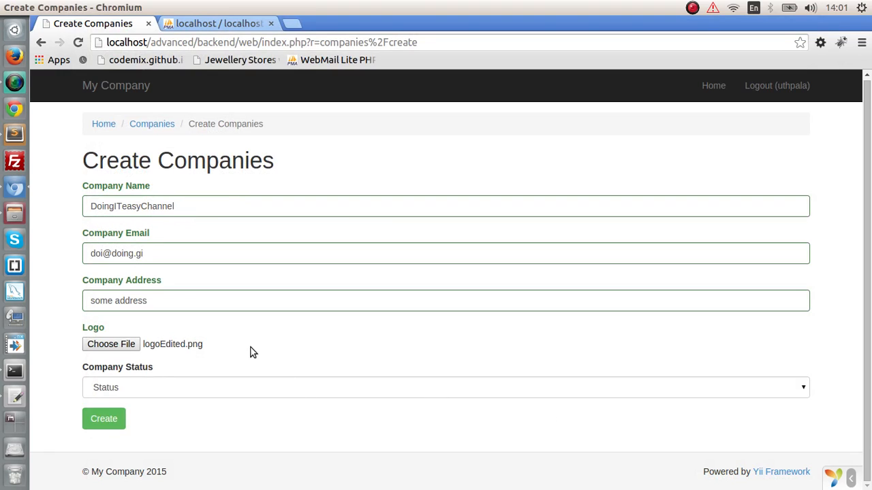
Choose Active status and submit the form, creating company 8.
click(446, 402)
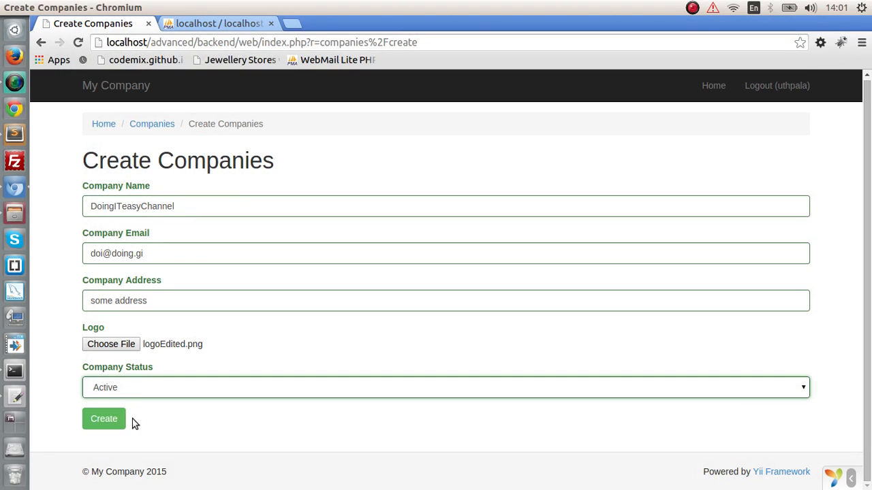
click(104, 419)
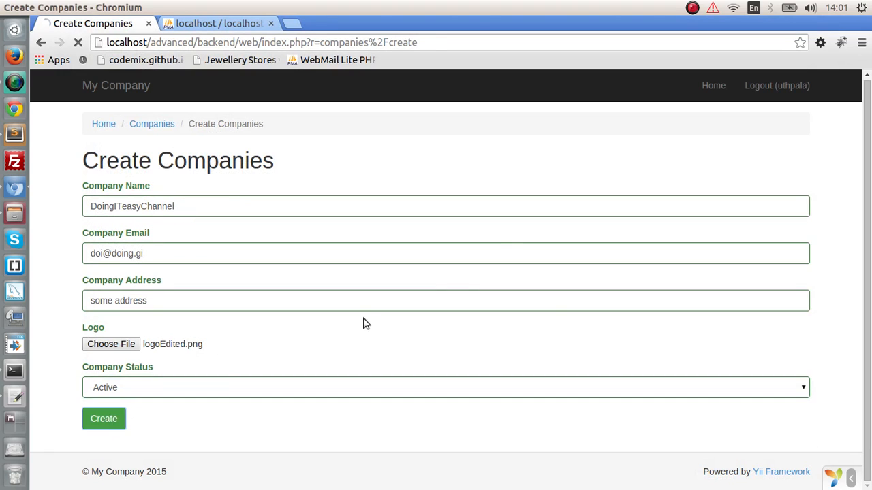
click(103, 418)
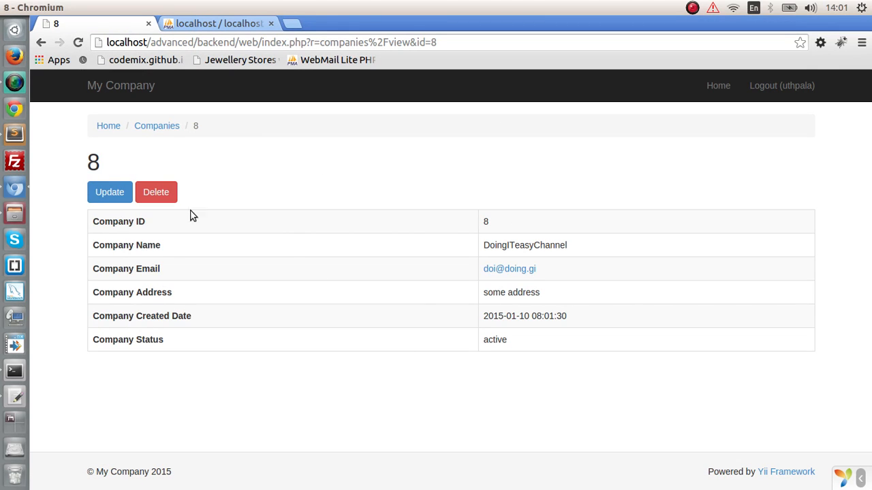
mouse_move(272, 331)
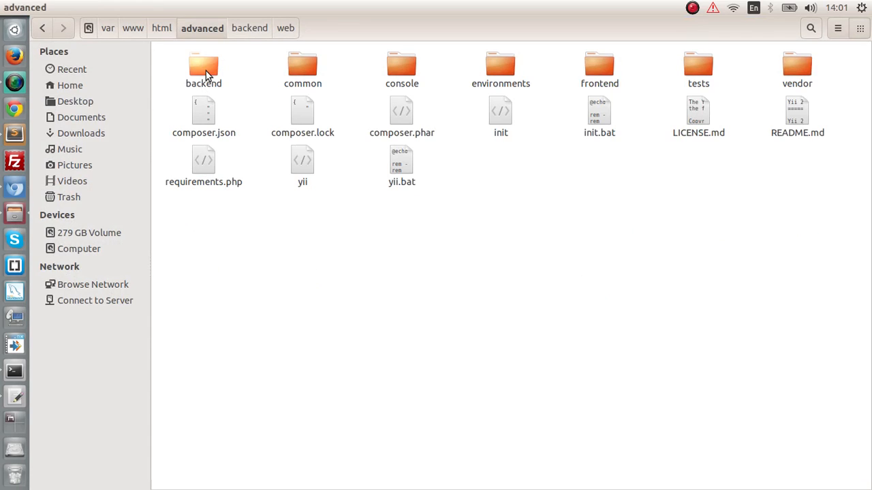
Open the backend folder in the advanced project directory.
double_click(203, 67)
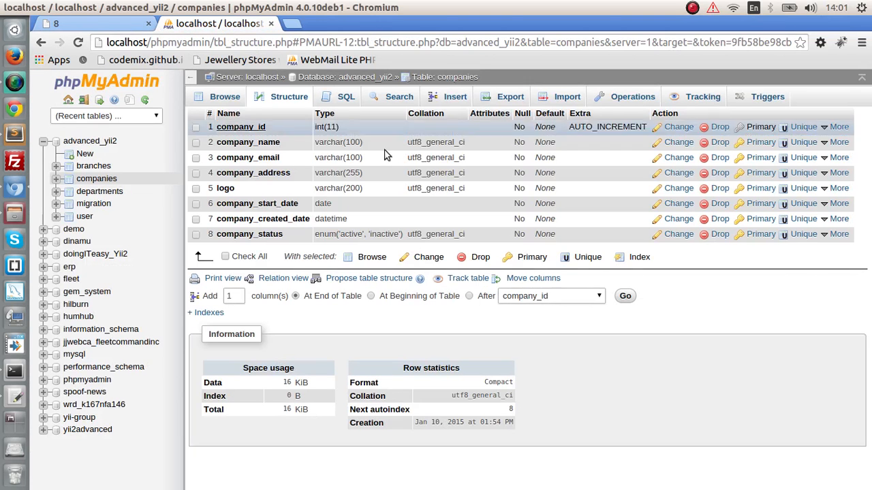
View the companies table structure with its logo varchar(200) column.
click(224, 96)
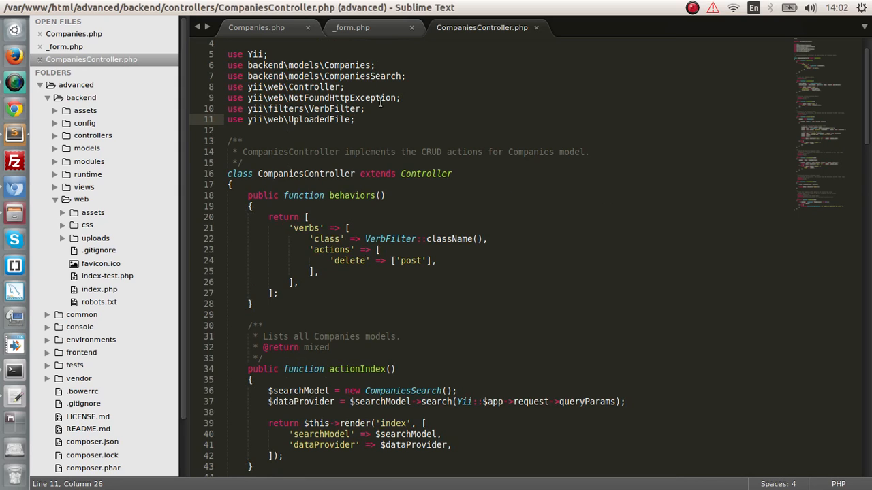
Scroll through the code to the model's rules() listing logo as a string field.
scroll(down, 3)
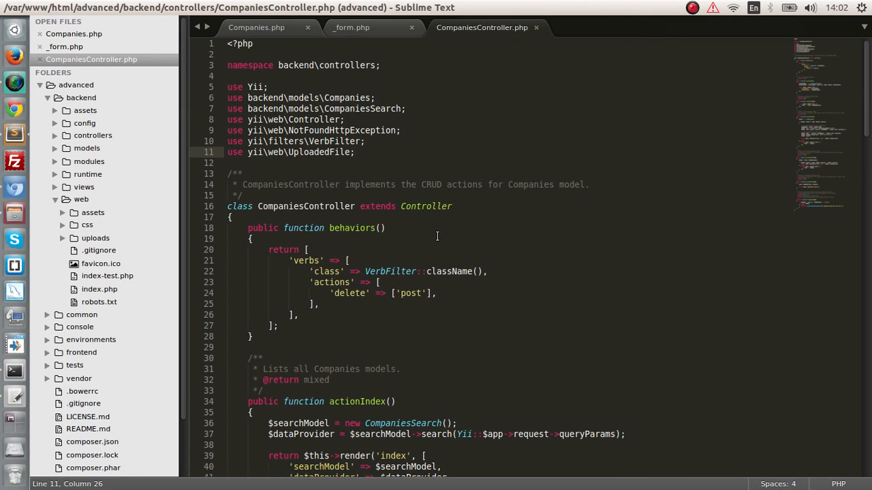
scroll(down, 3)
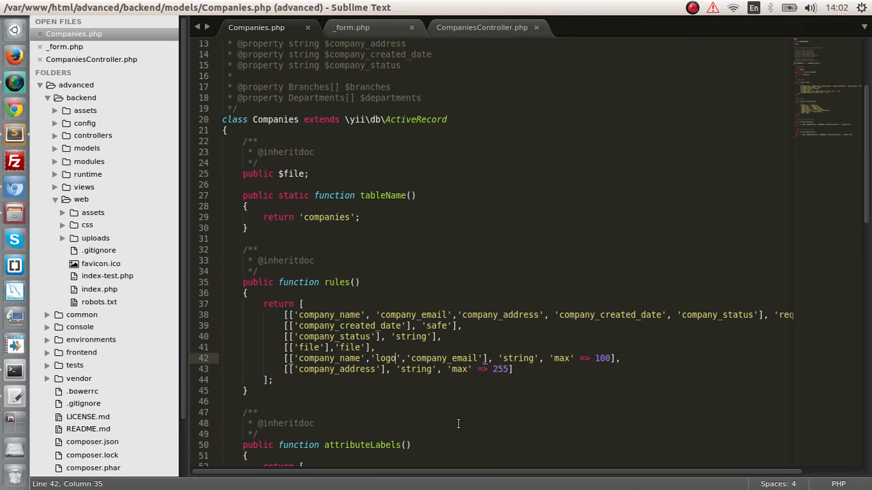
mouse_move(432, 406)
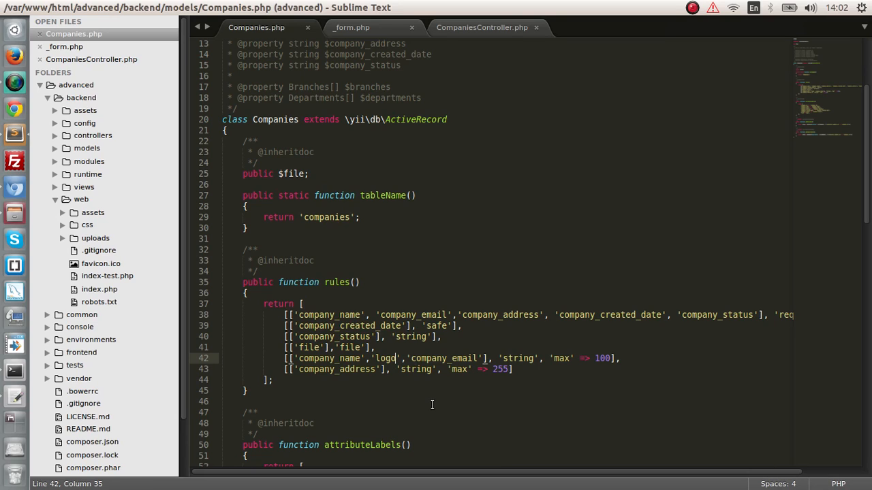
mouse_move(419, 303)
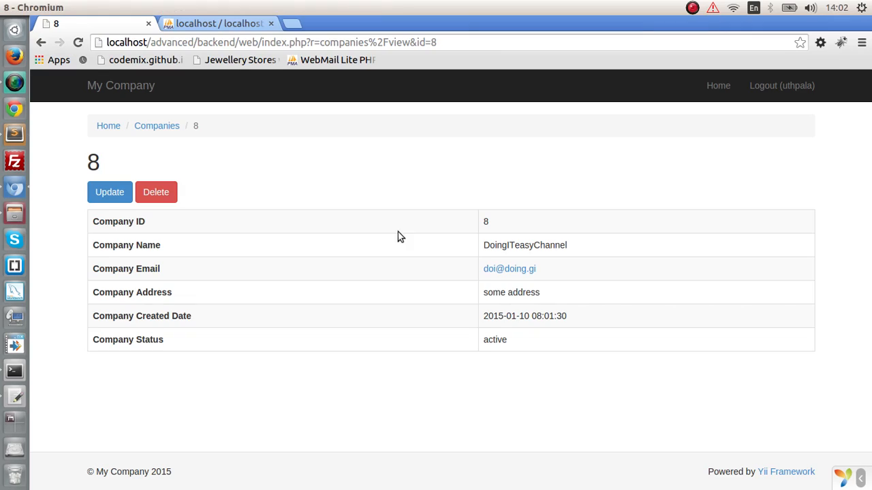
mouse_move(417, 239)
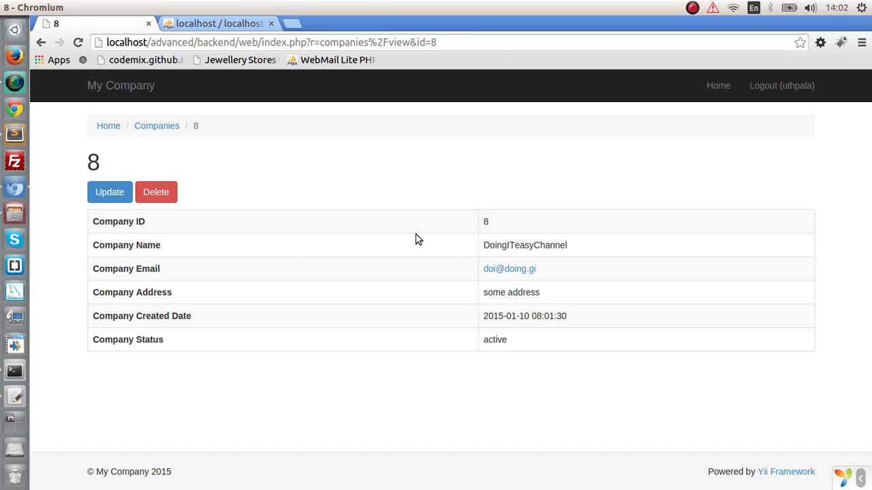
mouse_move(506, 249)
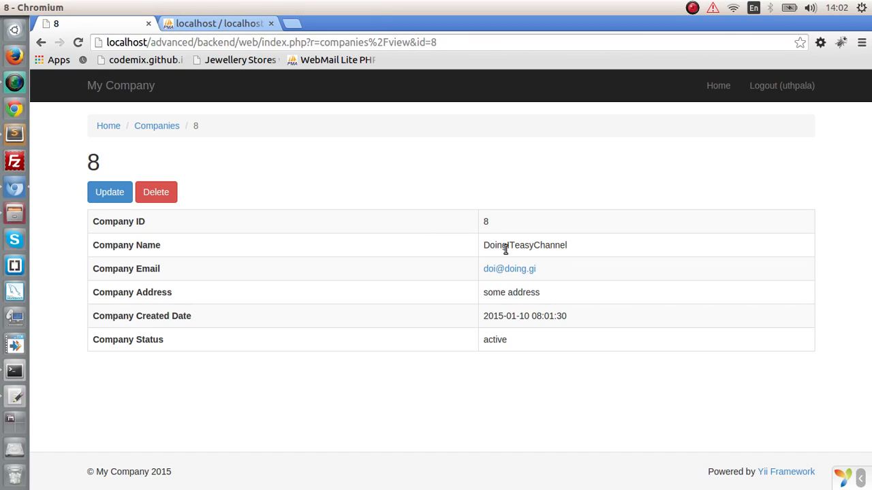